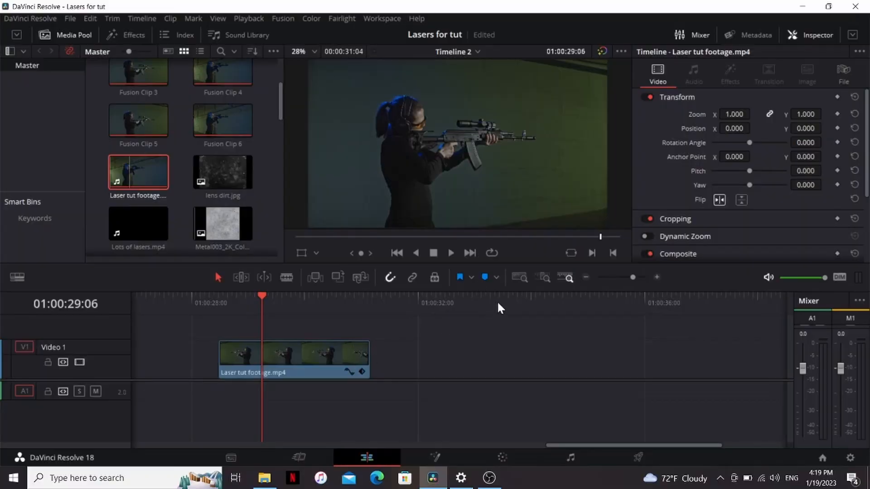
# Convert the Laser tut footage clip into a Fusion clip, open it in Fusion at frame 24
pyautogui.rightClick(293, 359)
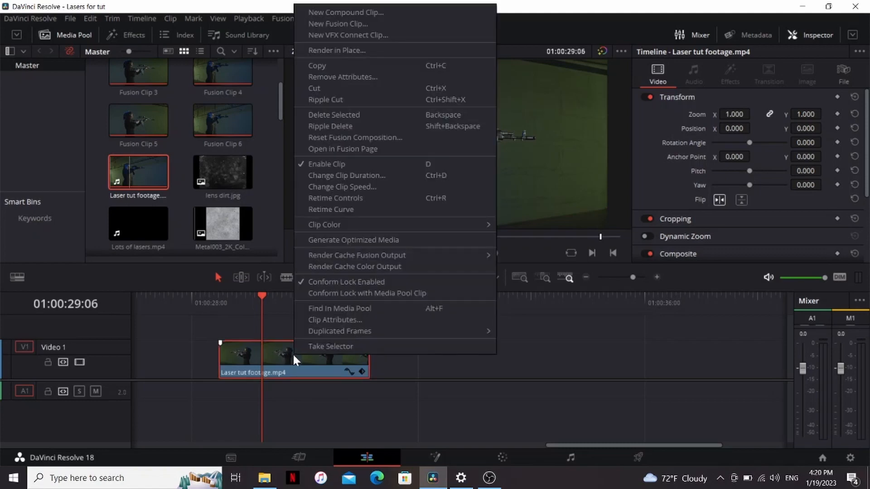
pyautogui.click(345, 11)
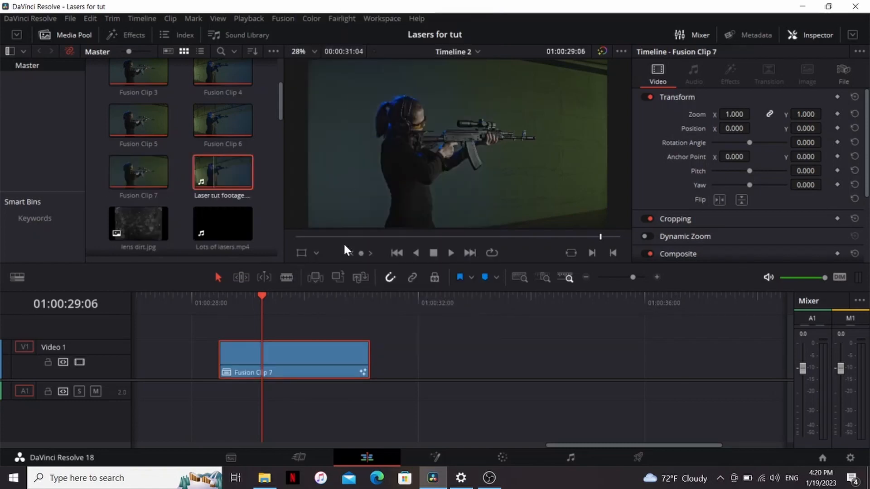
pyautogui.click(436, 457)
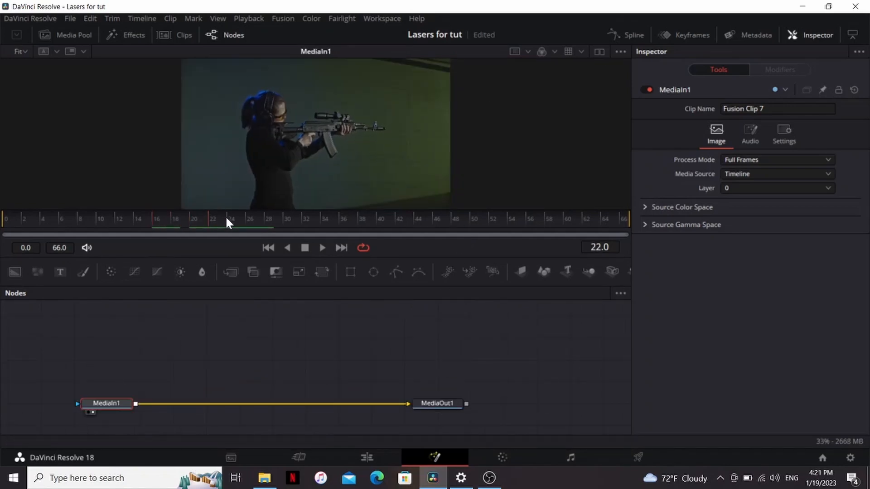
pyautogui.click(231, 219)
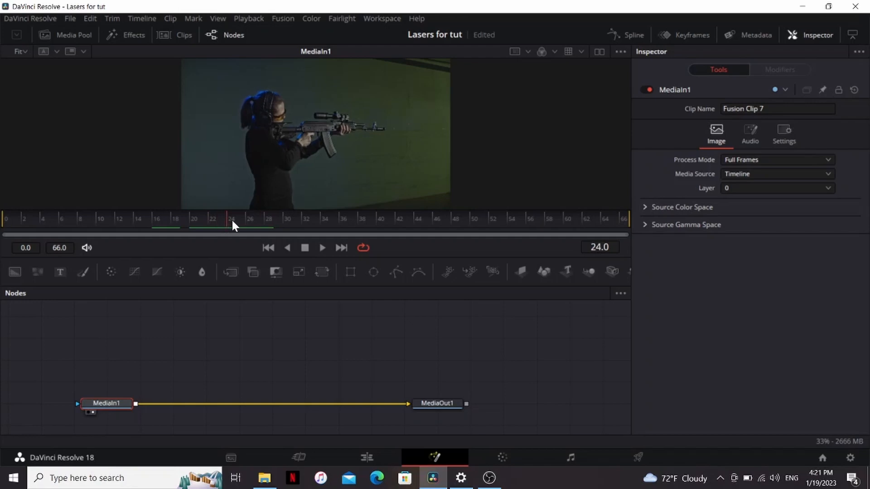
pyautogui.moveTo(388, 142)
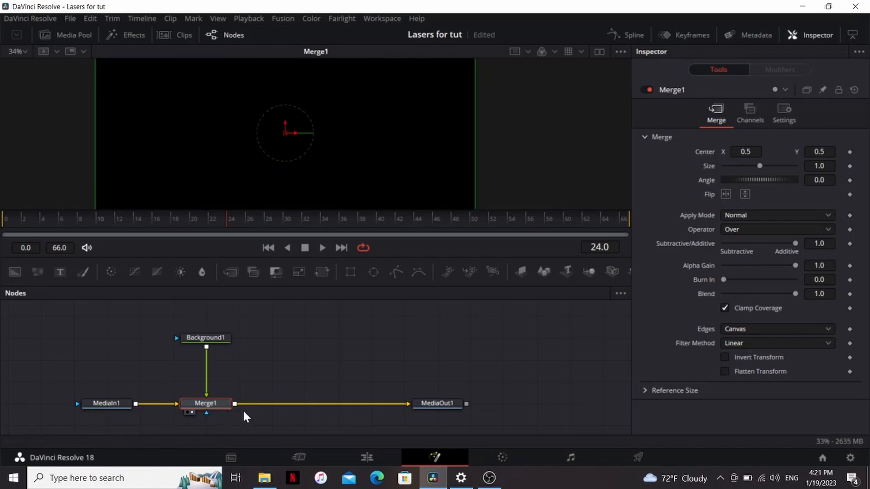
pyautogui.moveTo(206, 347)
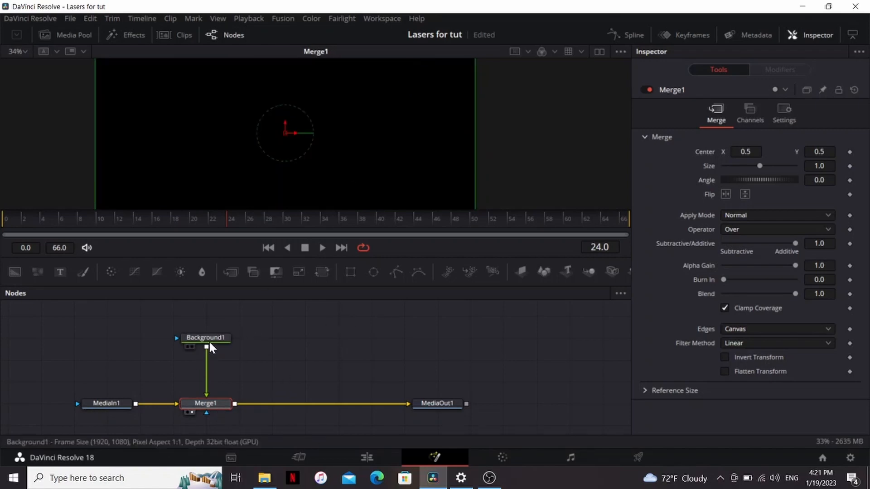
# Select the Background node and shape its polygon beam in front of the rifle barrel
pyautogui.click(206, 338)
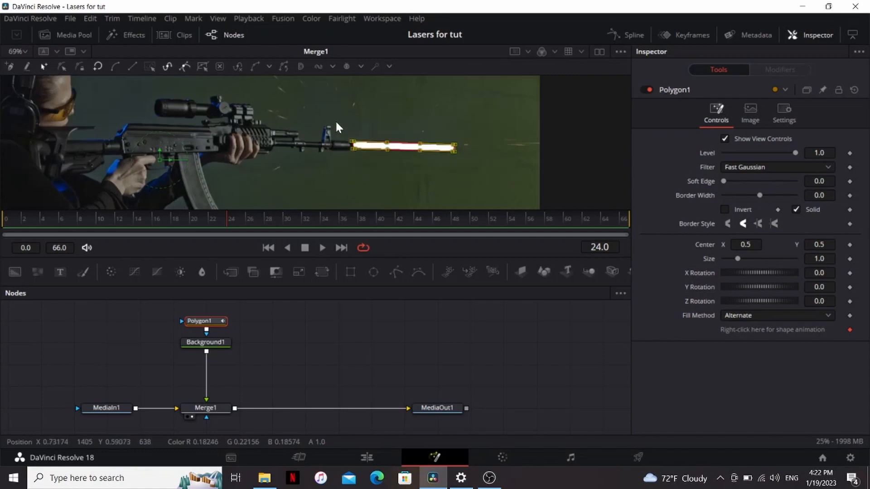
pyautogui.click(250, 218)
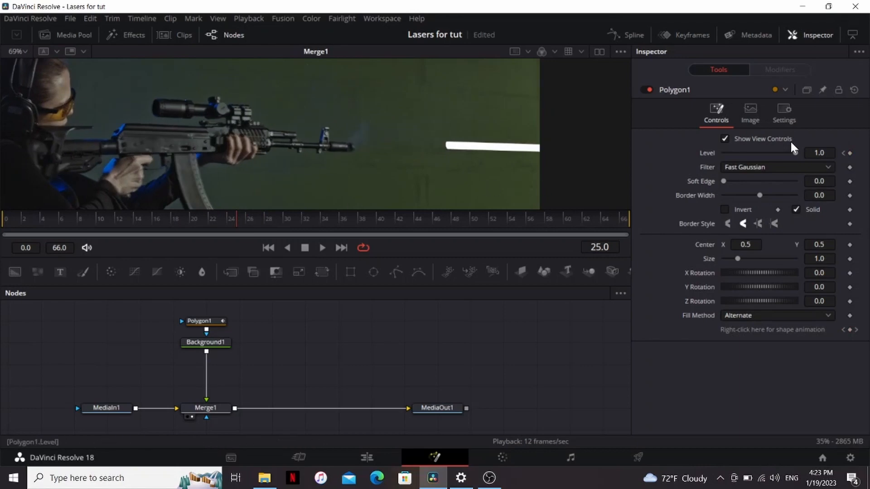
# Enable Motion Blur on Polygon1 and adjust its blur quality
pyautogui.click(783, 114)
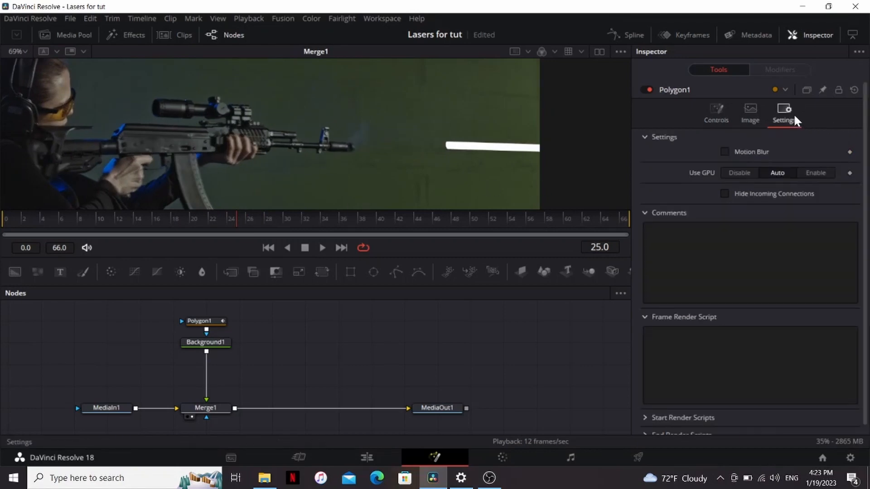
pyautogui.click(724, 151)
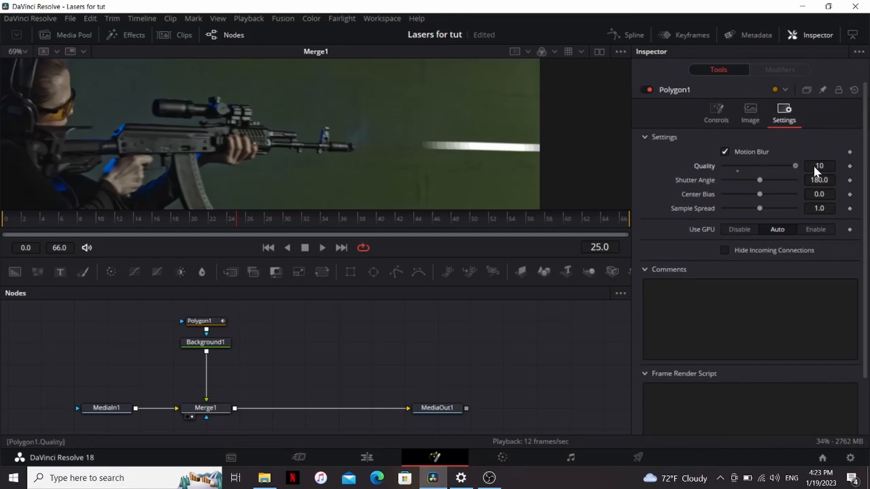
pyautogui.click(233, 218)
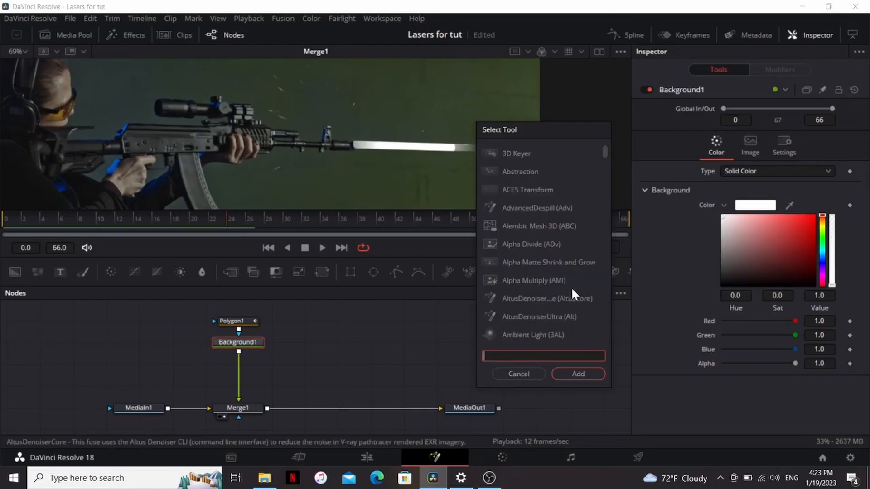
pyautogui.moveTo(559, 187)
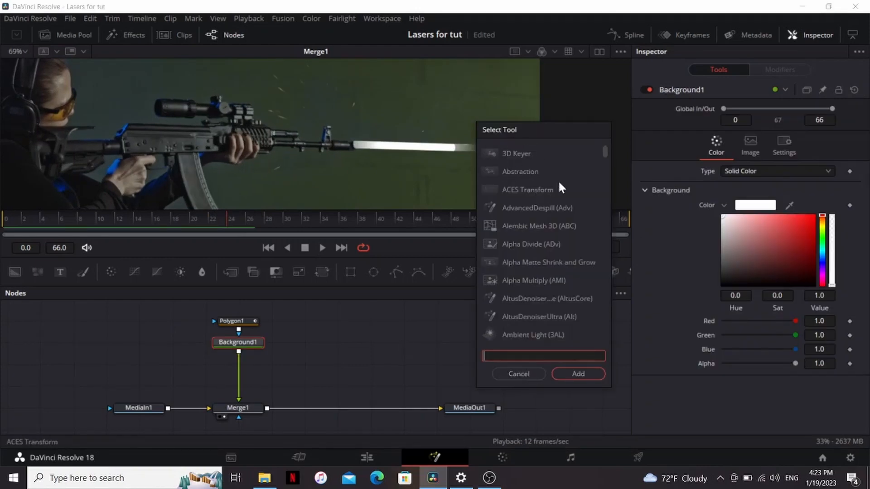
# Add a Soft Glow to the beam and tint it orange-red with a Color Corrector
pyautogui.write('sof')
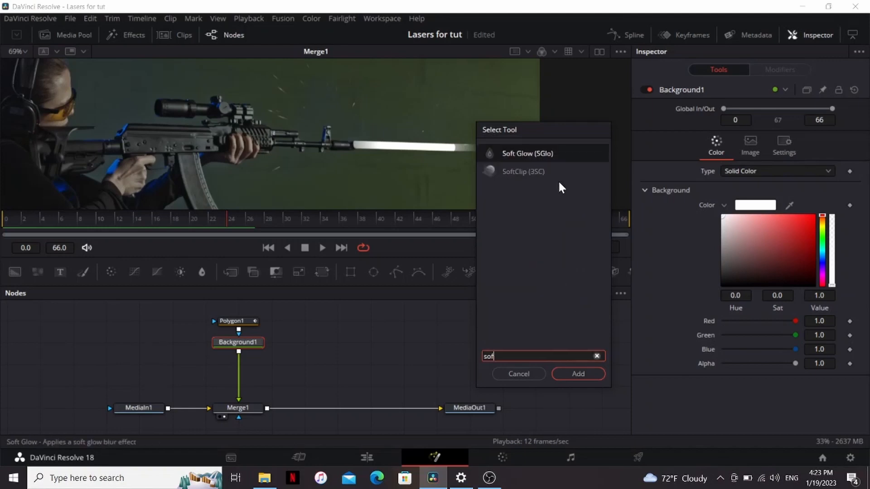
pyautogui.click(577, 373)
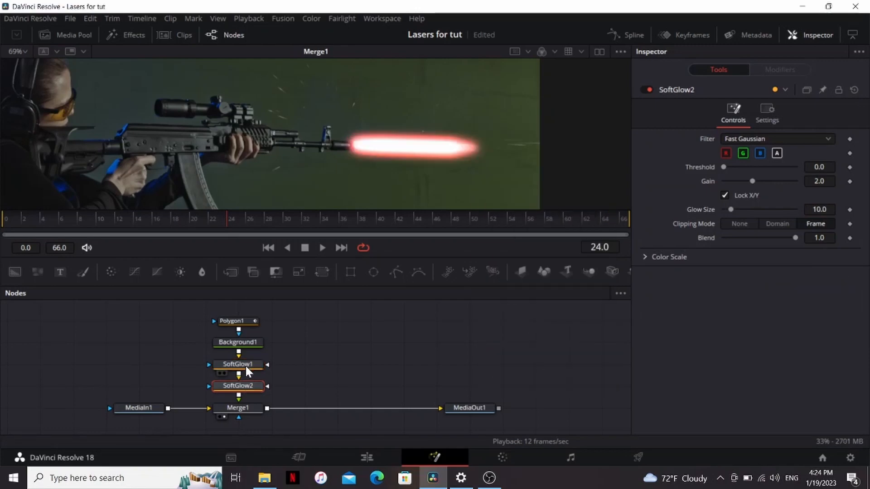
pyautogui.moveTo(731, 209)
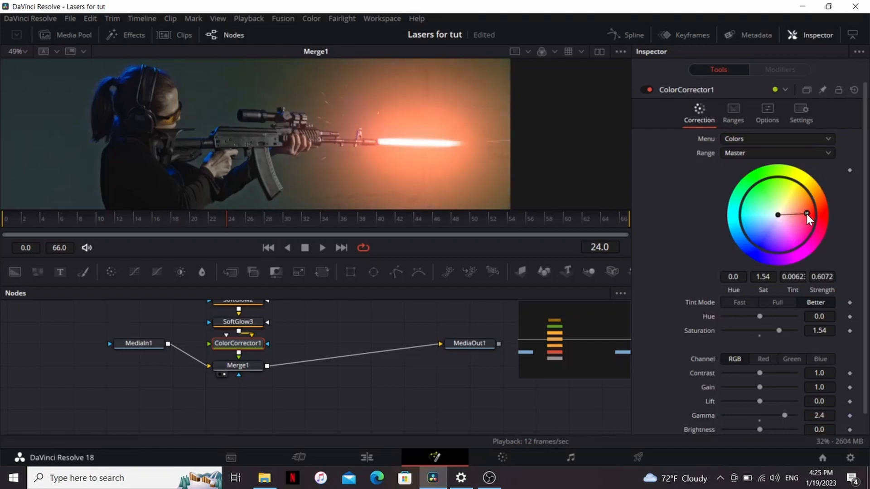
pyautogui.click(469, 365)
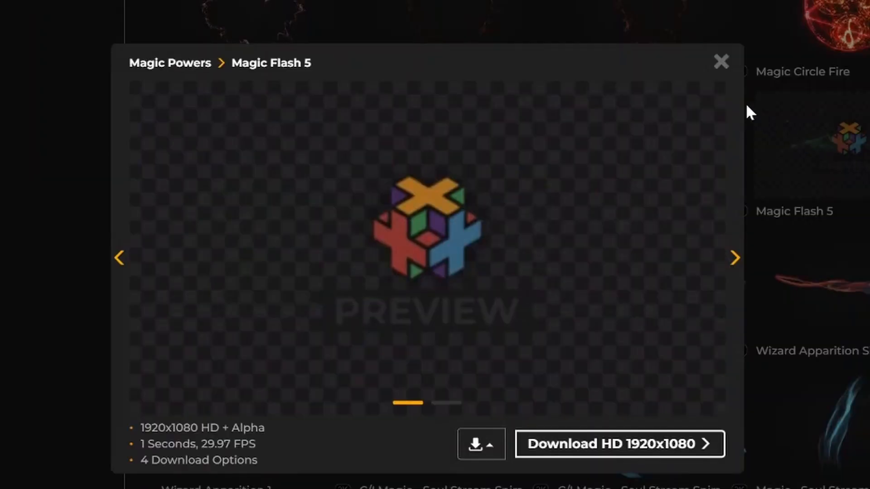
# Close the Magic Flash 5 preview on ProductionCrate
pyautogui.click(721, 61)
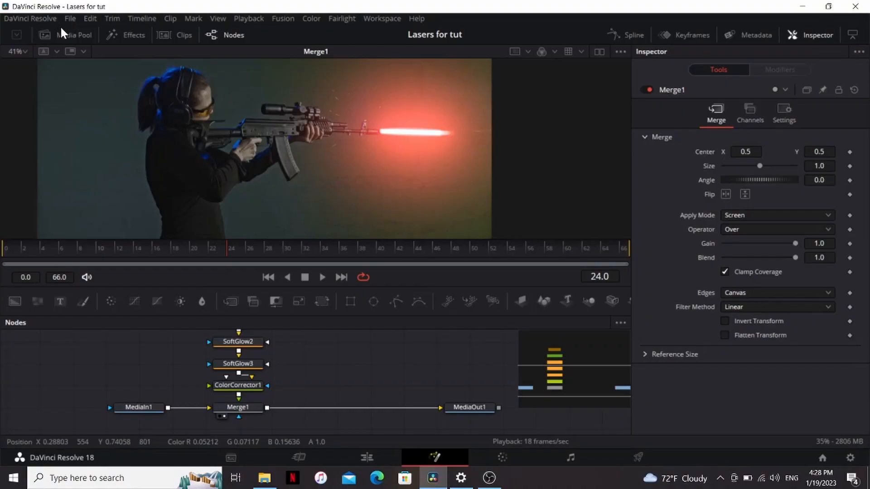
# Bring the flash image sequence from the Media Pool into a Merge set to Screen mode
pyautogui.click(73, 35)
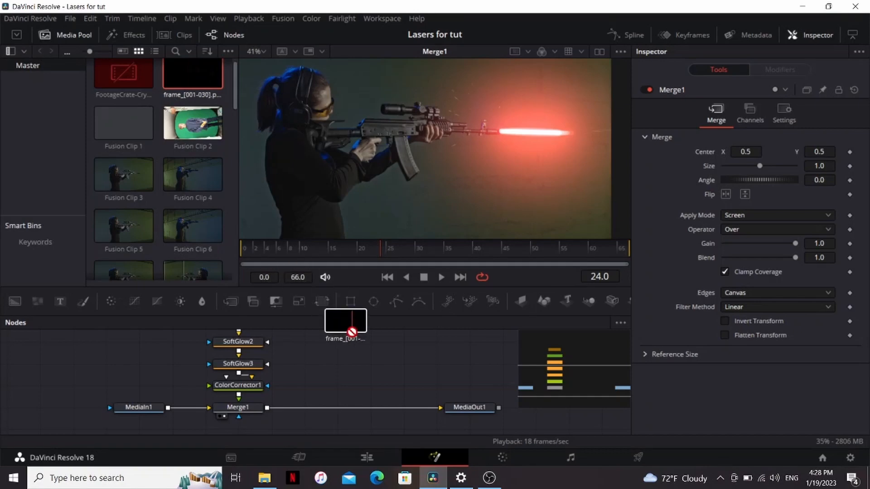
pyautogui.click(345, 320)
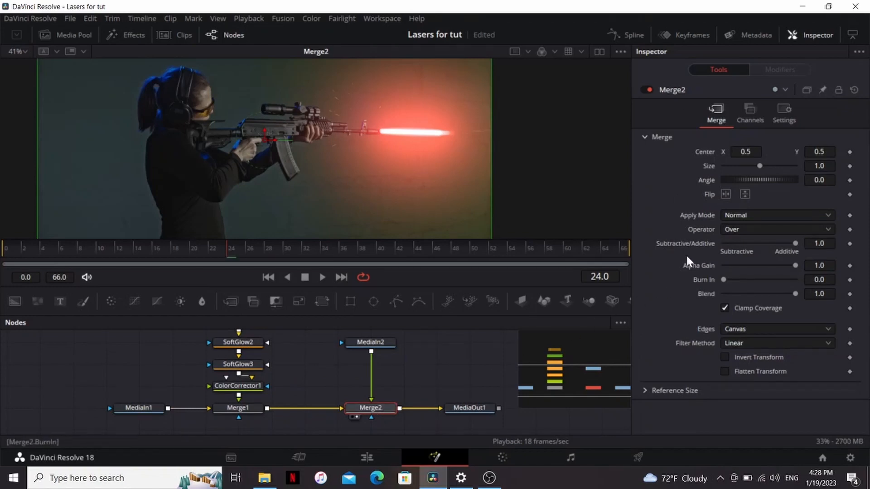
pyautogui.click(776, 215)
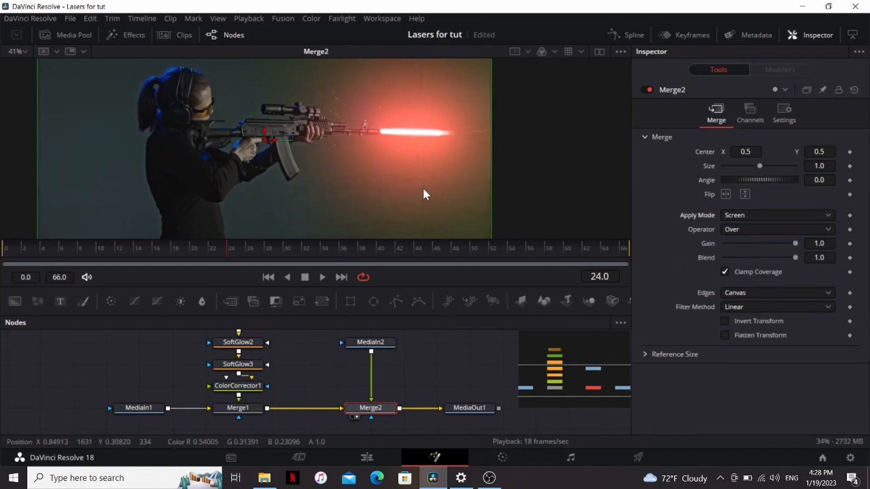
# Check the flash from the first frame, then add a Transform to scale and position it at the muzzle
pyautogui.click(8, 248)
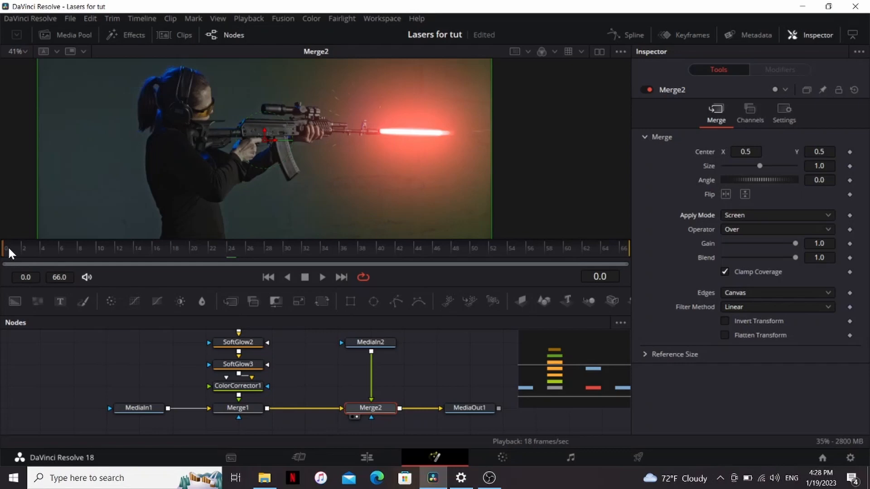
pyautogui.click(230, 248)
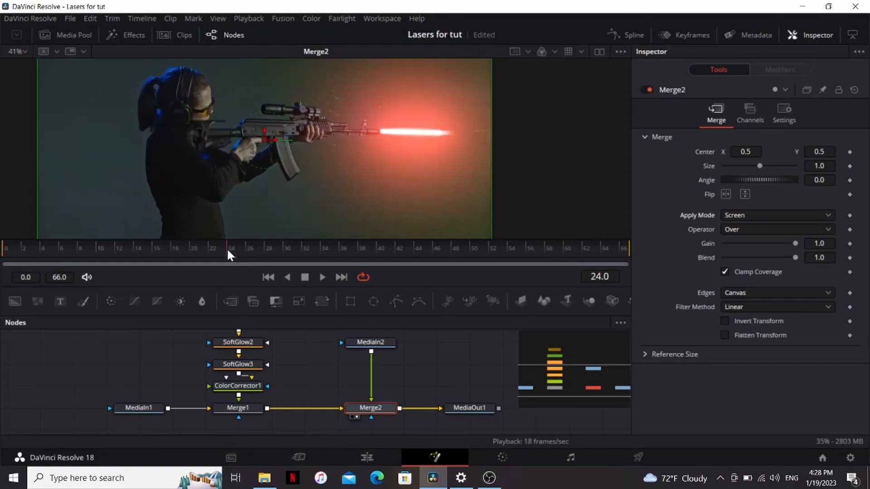
pyautogui.click(370, 343)
pyautogui.write('xf')
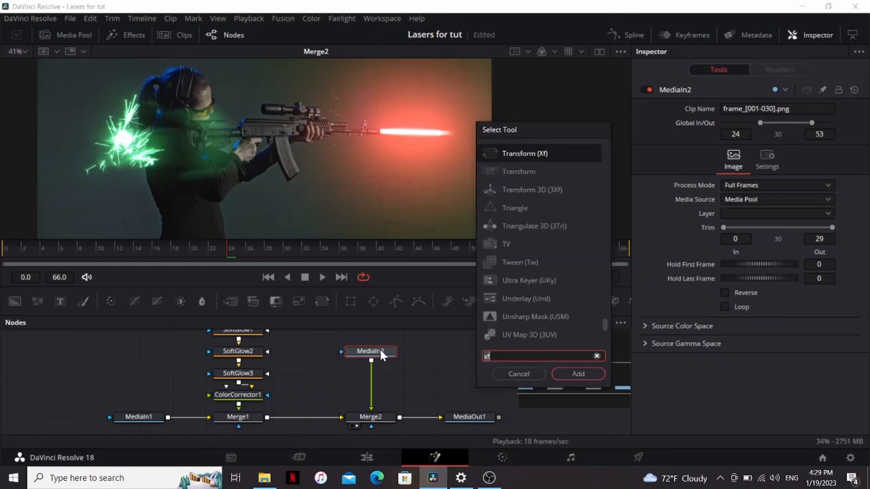
pyautogui.click(577, 373)
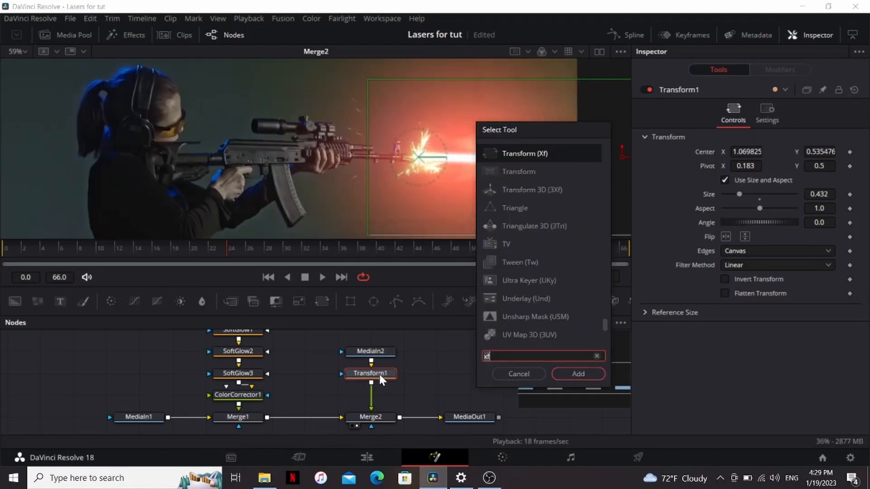
pyautogui.click(577, 373)
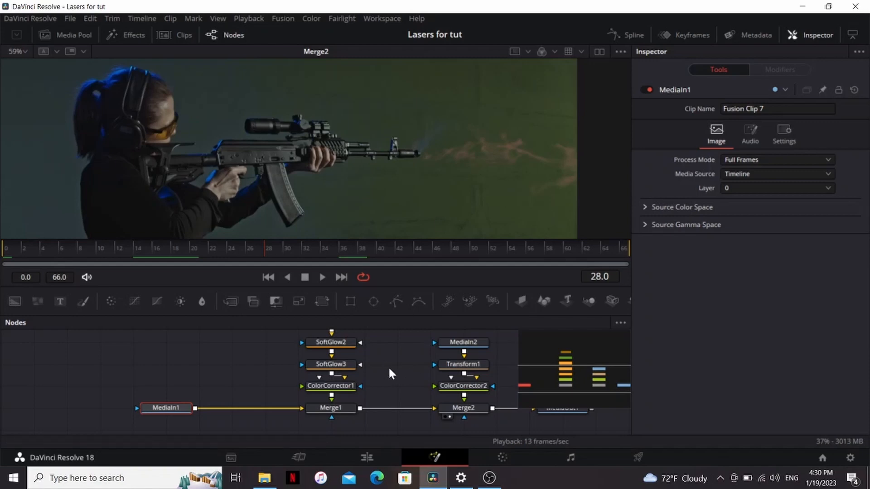
pyautogui.moveTo(222, 357)
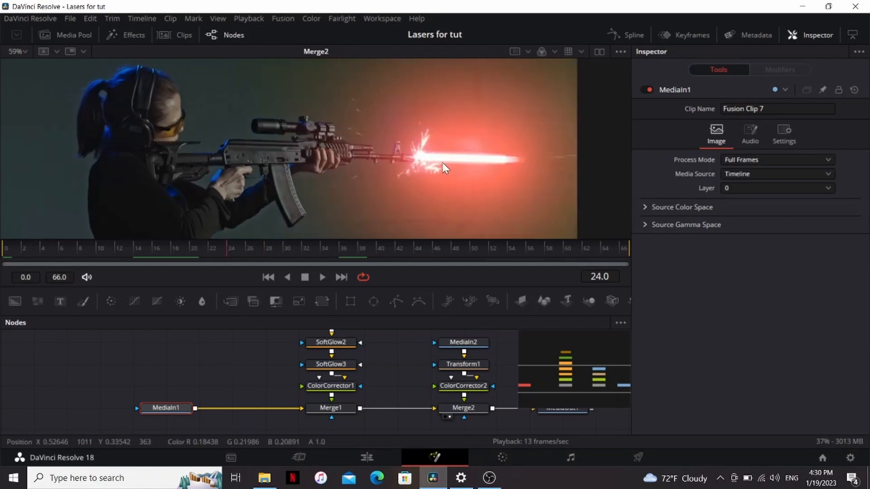
pyautogui.moveTo(138, 109)
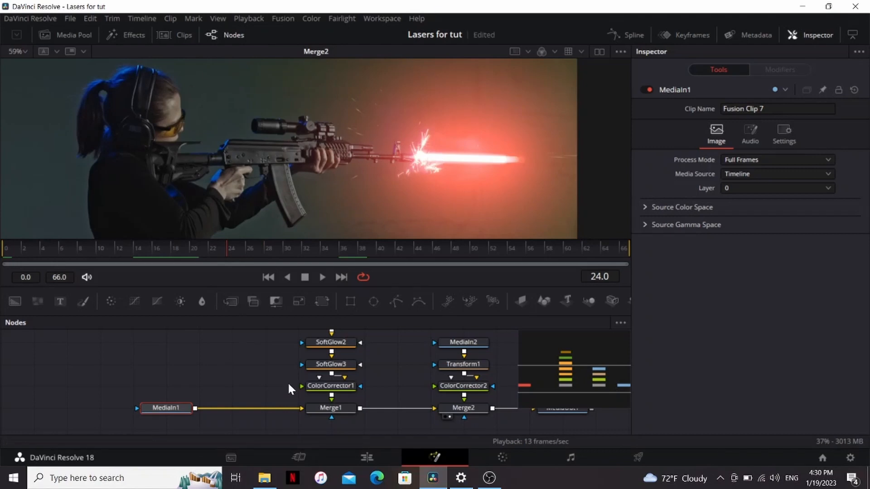
# Merge a copy of MediaIn1 over the original in Screen mode and tint it red
pyautogui.click(166, 408)
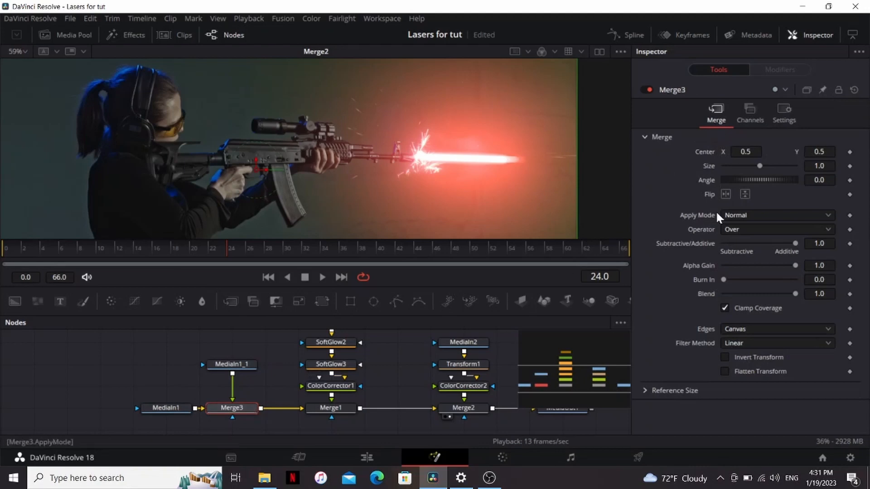
pyautogui.click(775, 216)
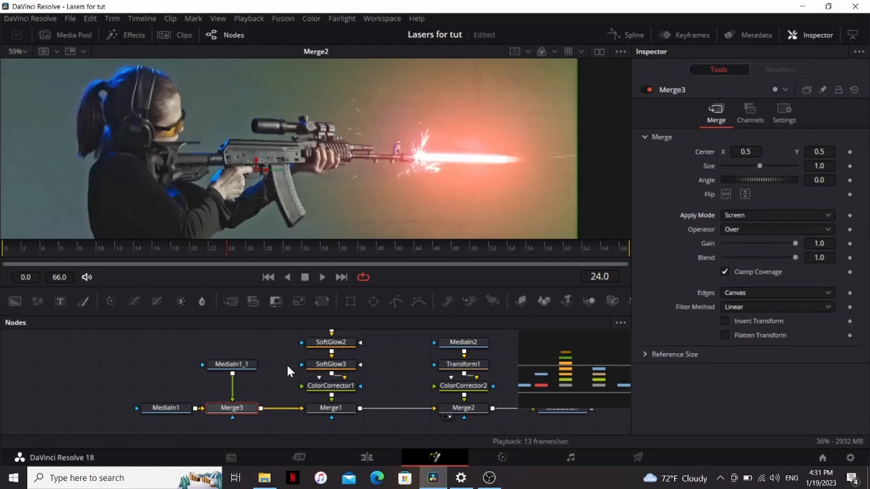
pyautogui.click(231, 342)
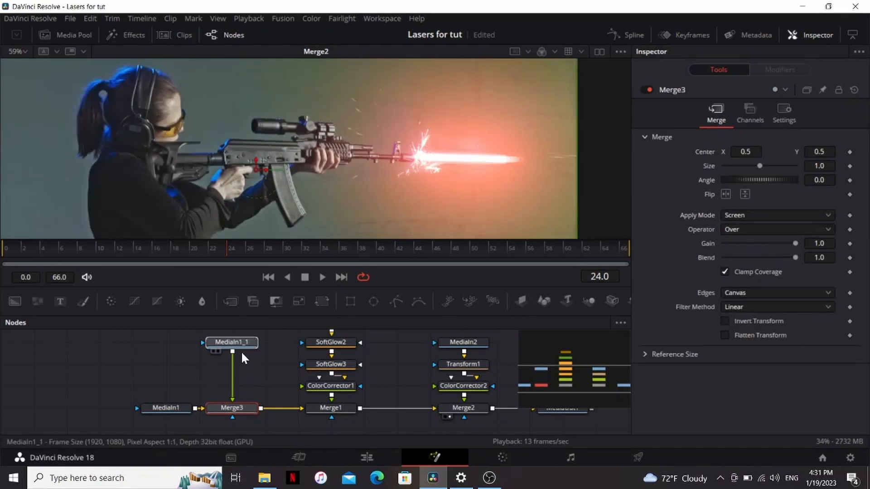
pyautogui.click(231, 342)
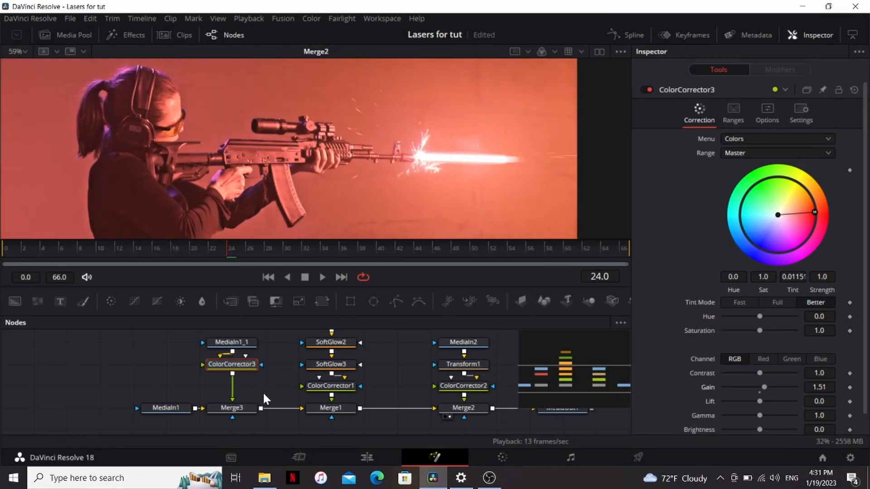
# Mask the red light to the shooter's head with a softened Polygon2 and refine its shape
pyautogui.click(231, 407)
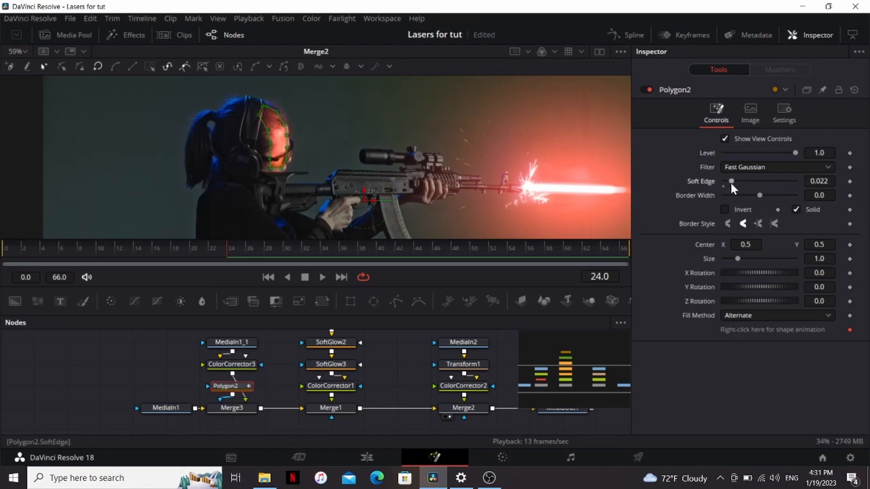
pyautogui.click(194, 248)
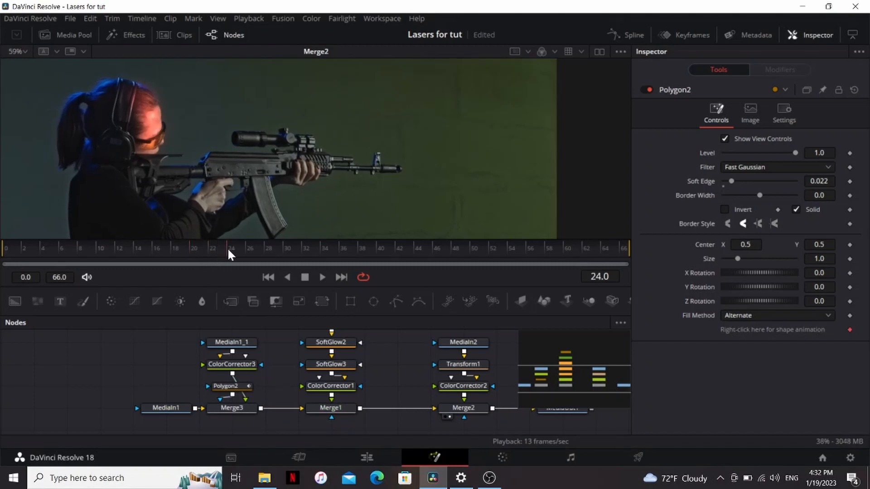
pyautogui.click(231, 407)
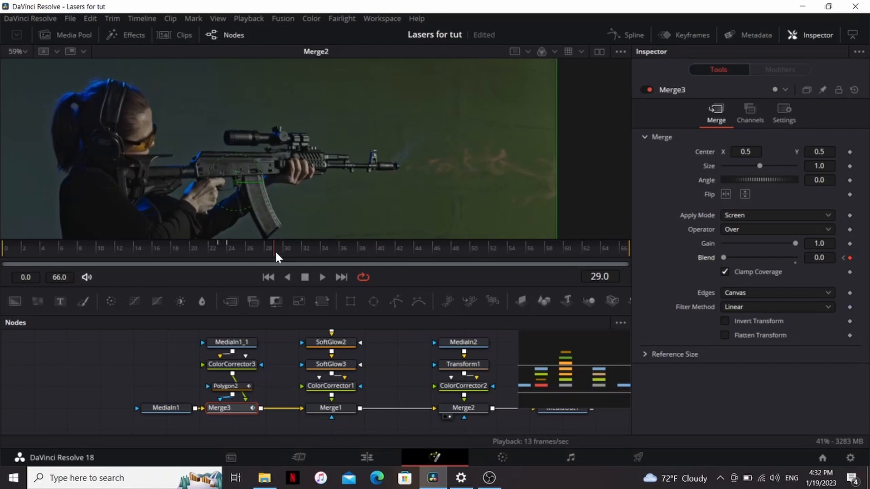
pyautogui.click(225, 386)
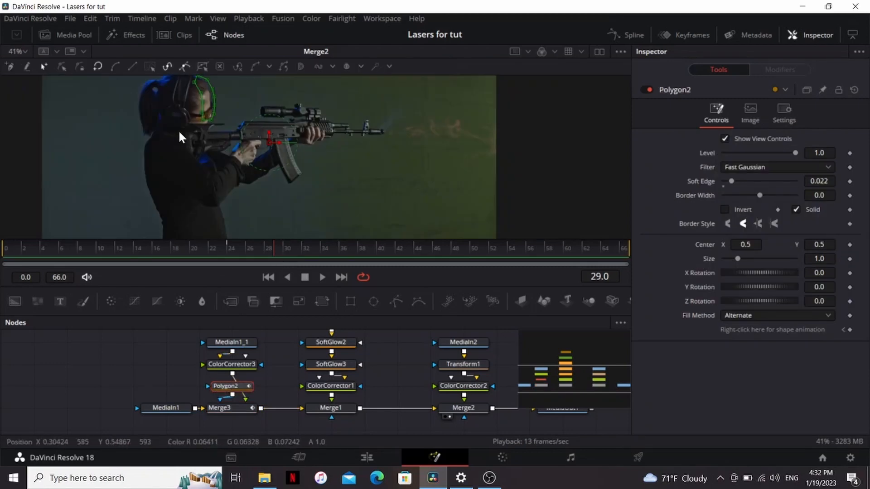
pyautogui.click(243, 249)
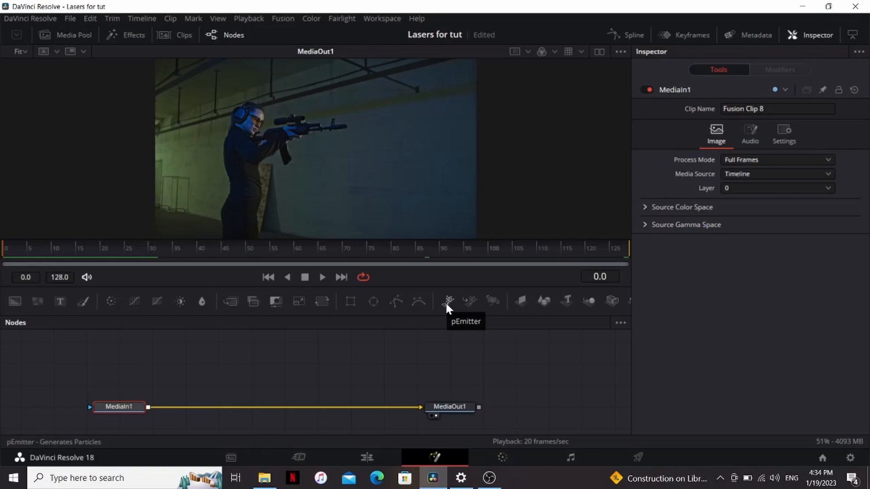
# Add a pEmitter with region size 0, Number 0.7, Velocity Variance 0.102 and angle variances 2.0
pyautogui.click(449, 301)
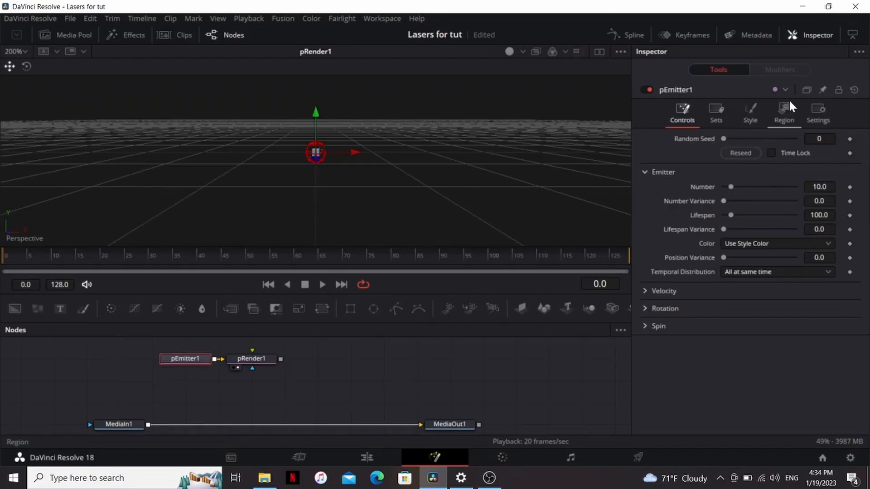
pyautogui.click(783, 114)
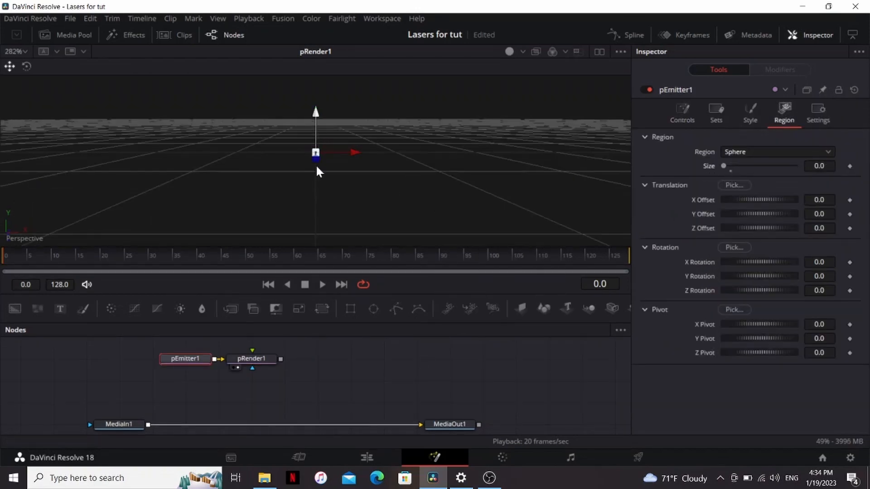
pyautogui.click(681, 111)
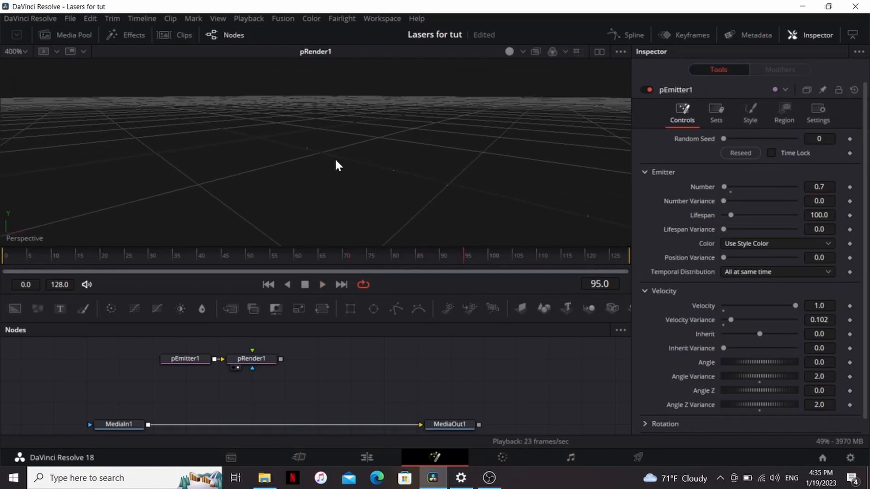
pyautogui.click(749, 112)
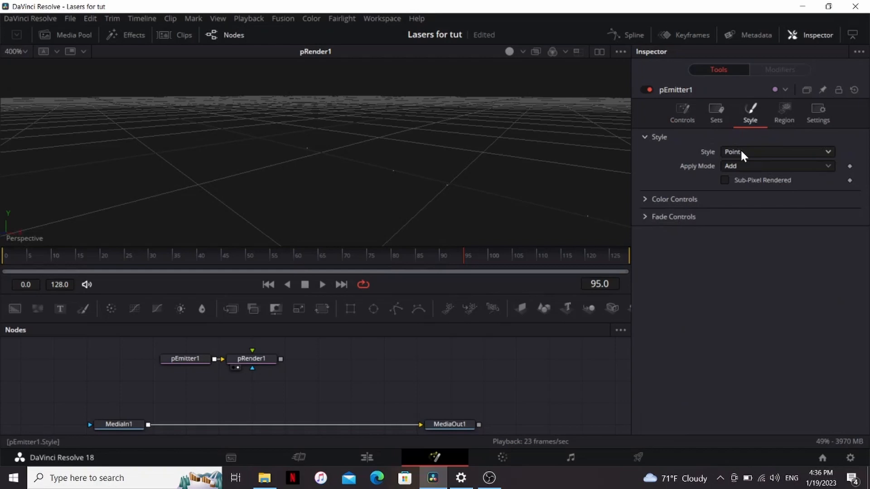
# Render particles as Line style with Size to Velocity 0.1 and play the animation
pyautogui.click(776, 151)
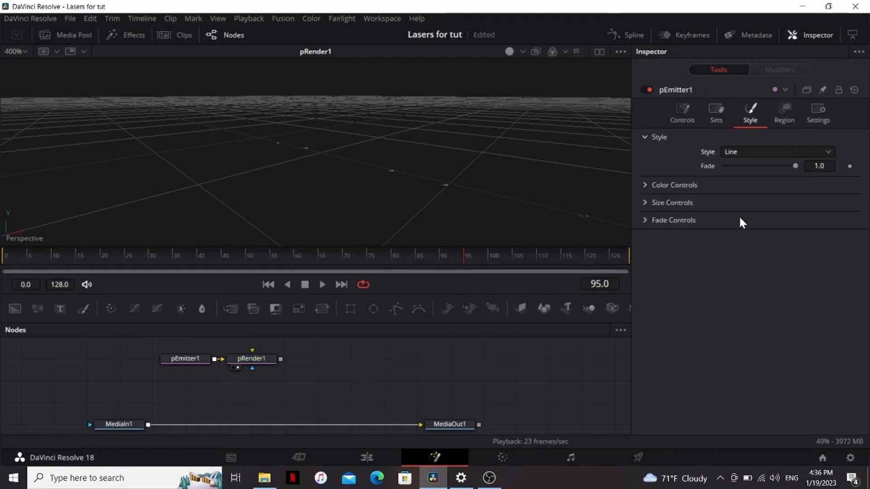
pyautogui.click(671, 202)
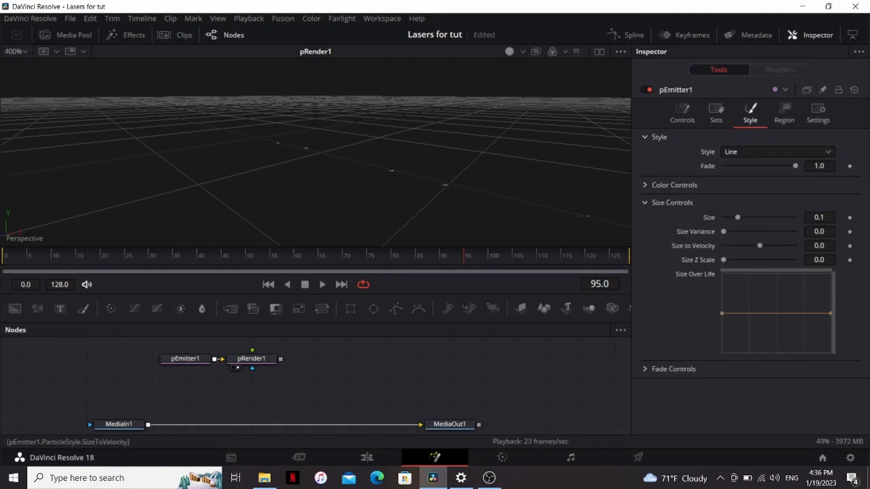
pyautogui.tripleClick(819, 246)
pyautogui.write('0.1')
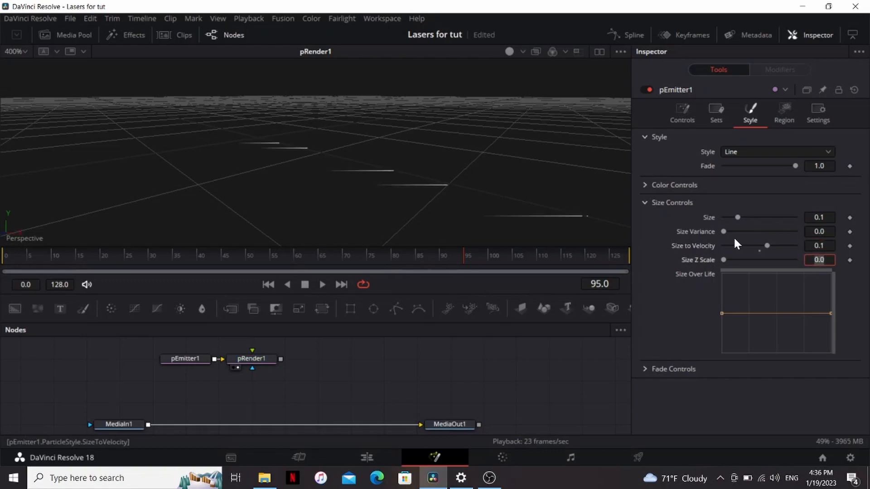
pyautogui.click(323, 284)
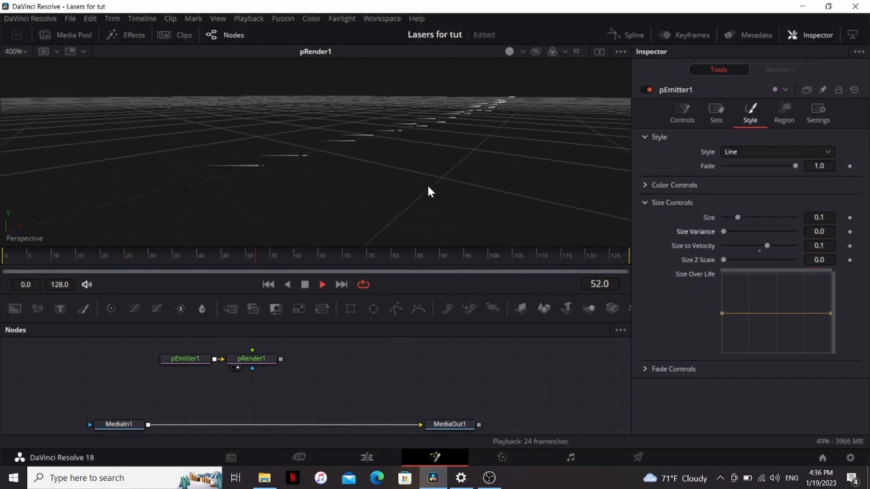
# Turn off Always Face Camera, set Rotation Relative to Motion and Velocity 1.5
pyautogui.click(682, 113)
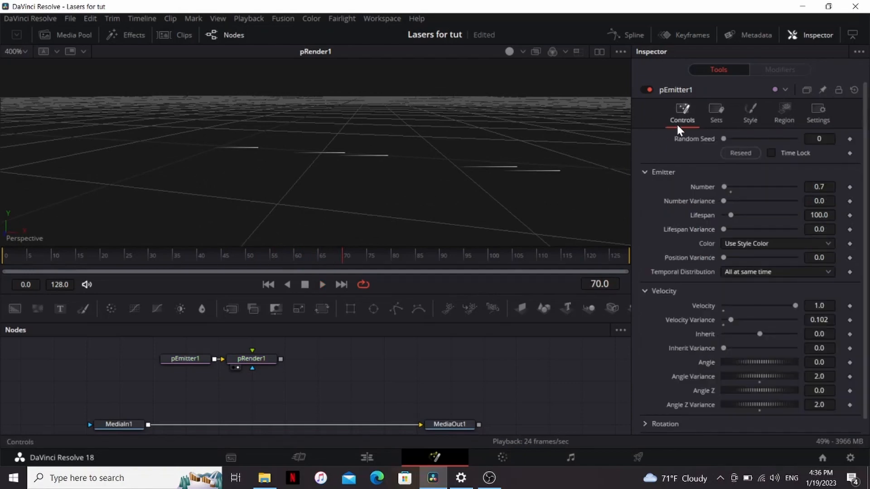
pyautogui.scroll(-3)
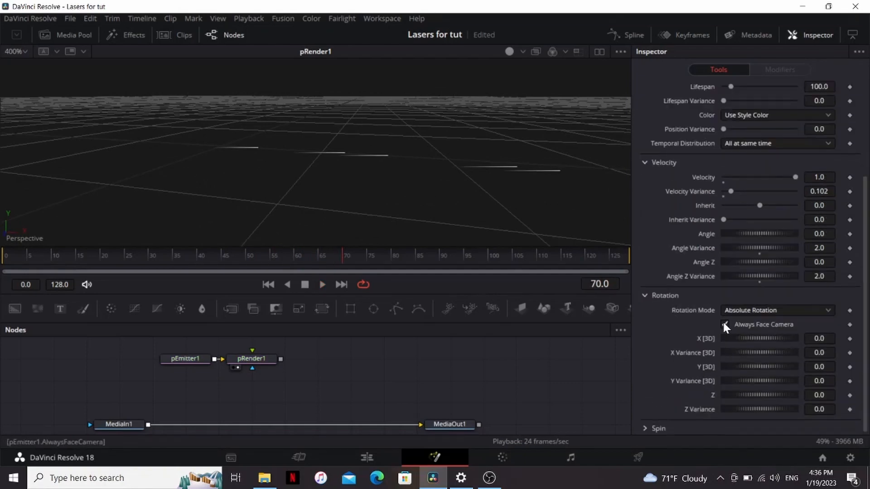
pyautogui.click(776, 310)
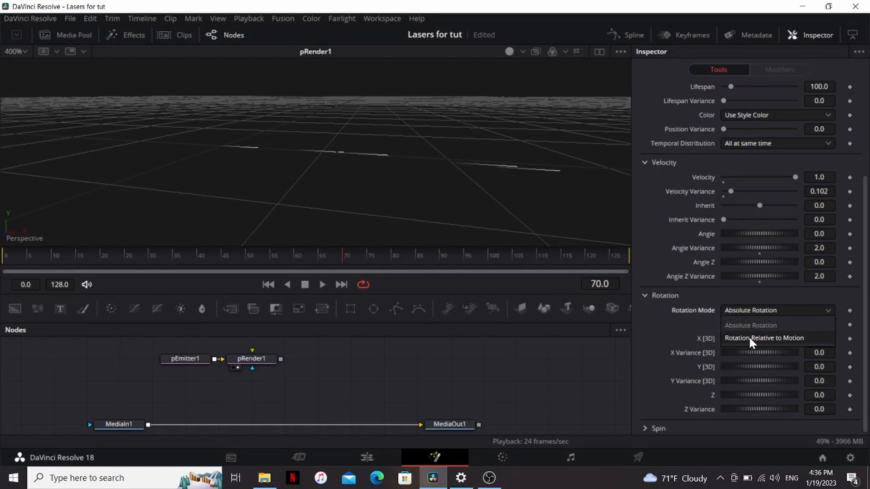
pyautogui.click(765, 338)
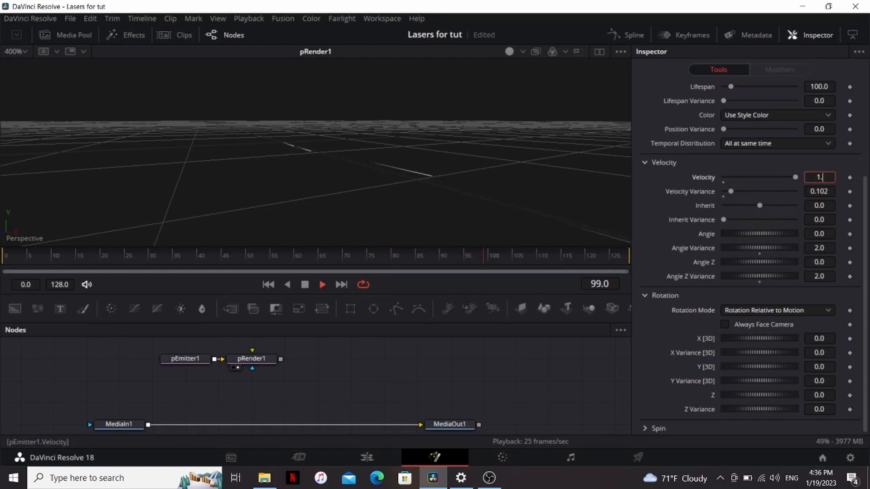
pyautogui.write('1.5')
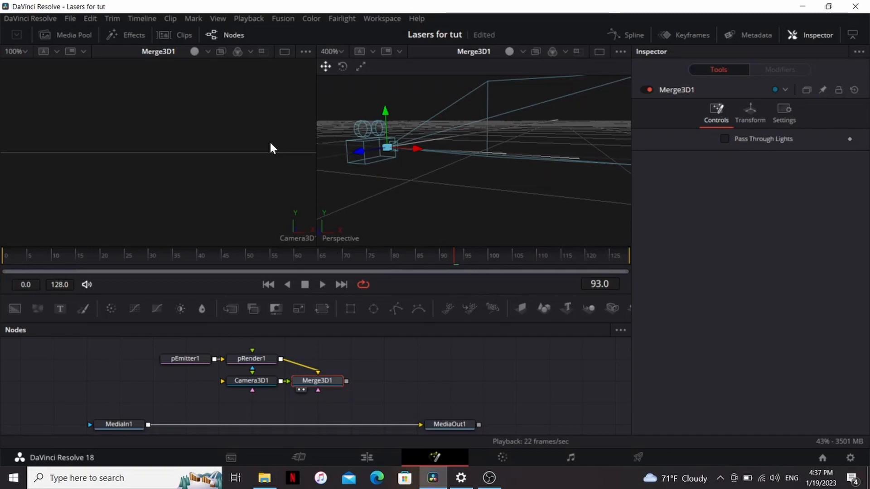
pyautogui.moveTo(202, 309)
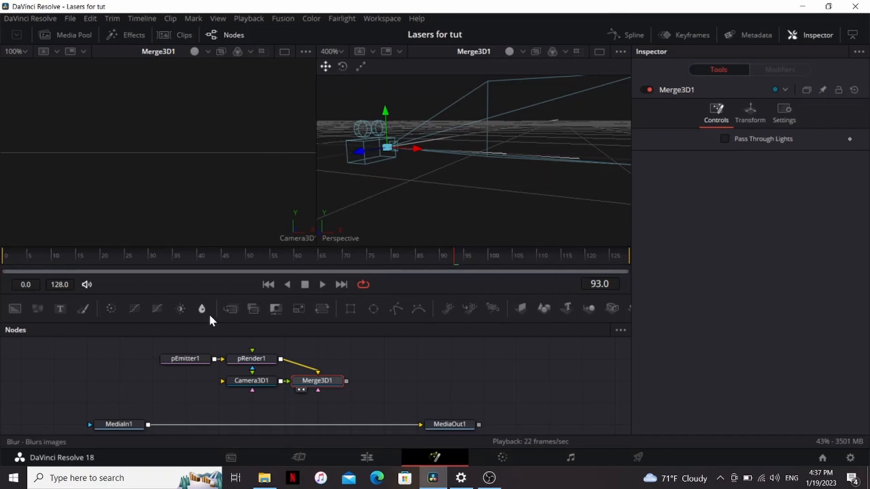
# Connect Camera3D1 into Merge3D1 with the rifle footage and view the scene through it
pyautogui.click(251, 381)
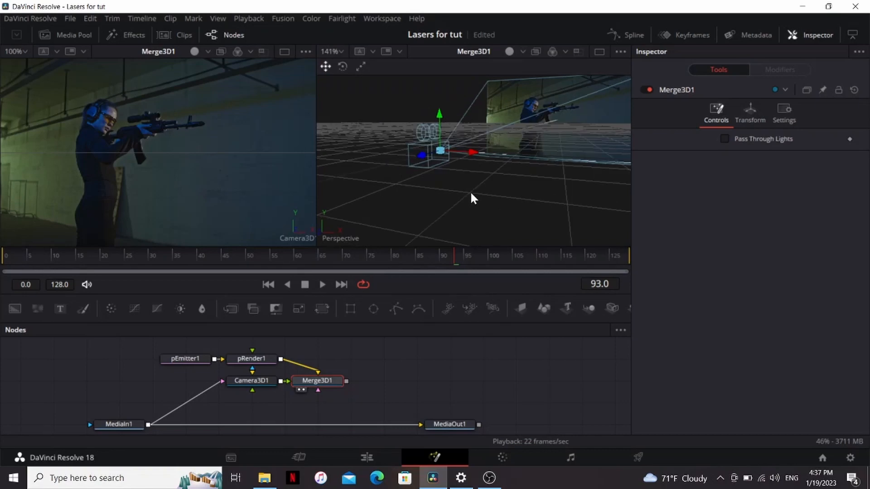
pyautogui.click(251, 380)
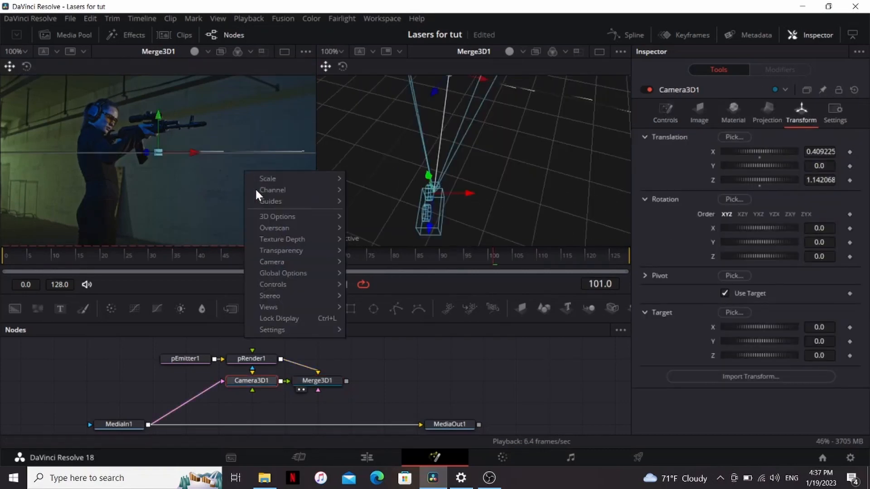
pyautogui.click(525, 184)
pyautogui.write('cam')
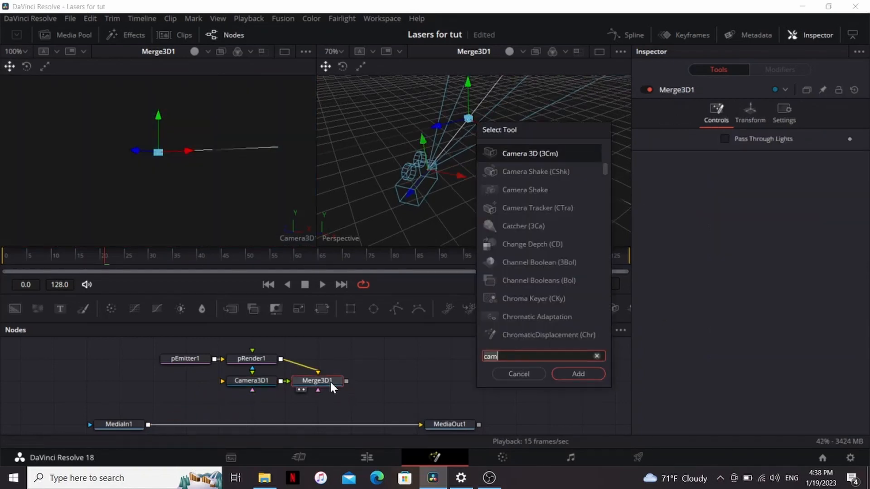
# Add a Renderer3D set to OpenGL and show it on black instead of the checker underlay
pyautogui.click(577, 373)
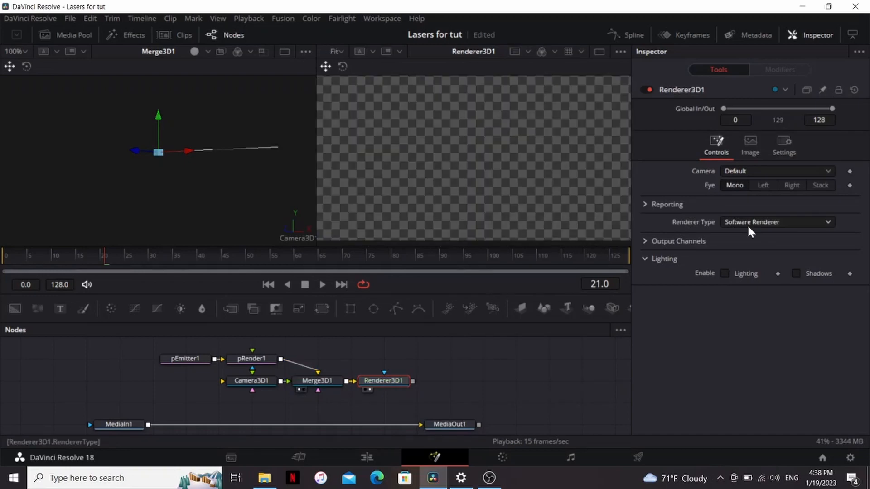
pyautogui.click(776, 222)
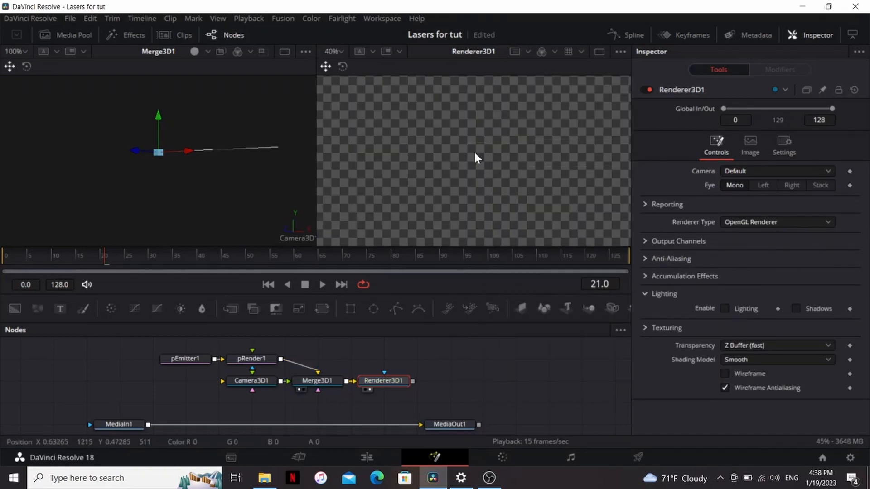
pyautogui.rightClick(474, 157)
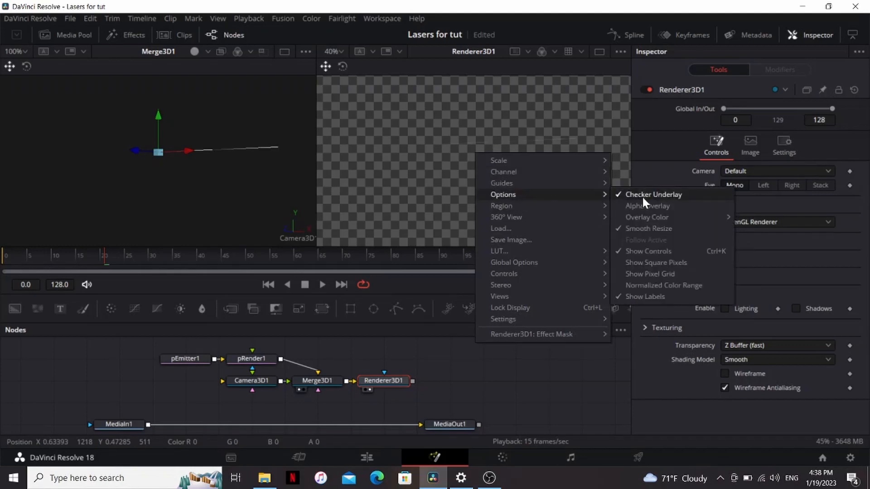
pyautogui.click(653, 194)
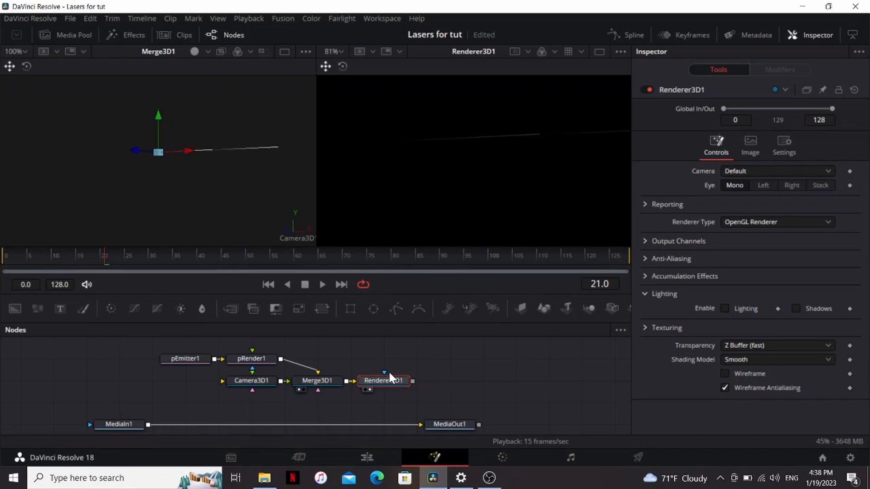
# Add a Brightness/Contrast node after the renderer via 'bc'
pyautogui.write('bc')
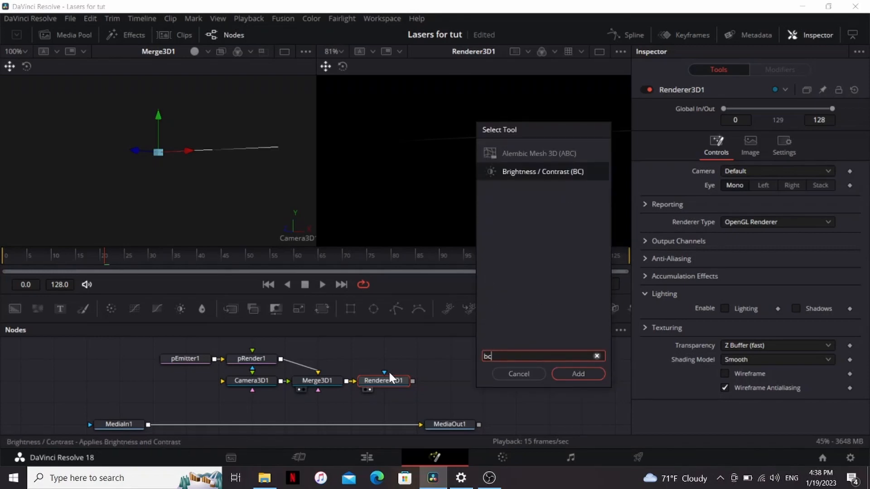
pyautogui.click(577, 374)
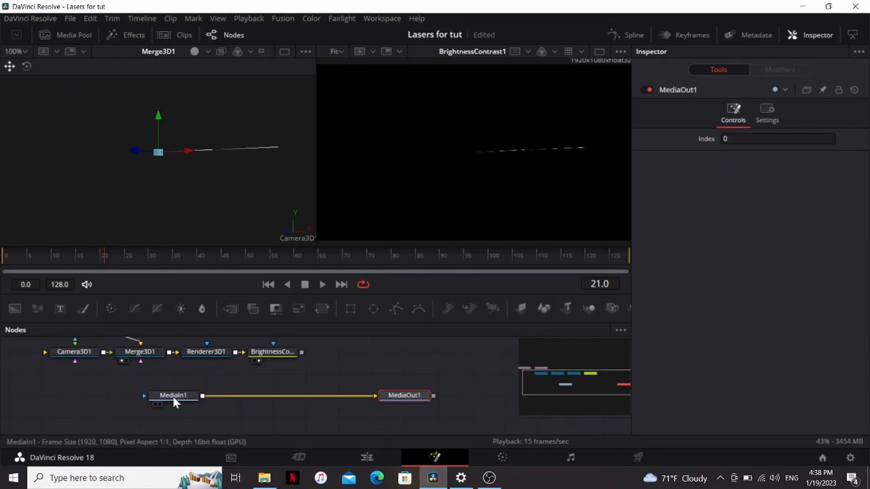
# Add a Tracker after MediaIn1 on the gun tip with Adaptive Mode Best match and track forward
pyautogui.click(173, 395)
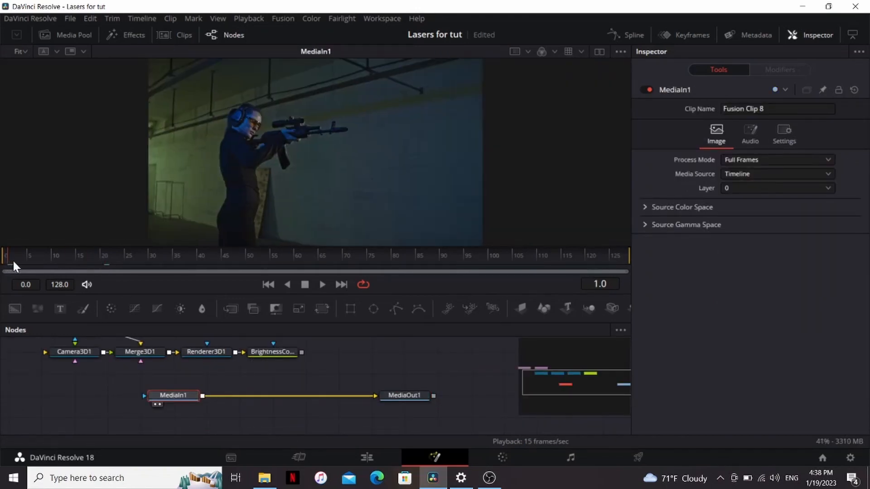
pyautogui.click(551, 255)
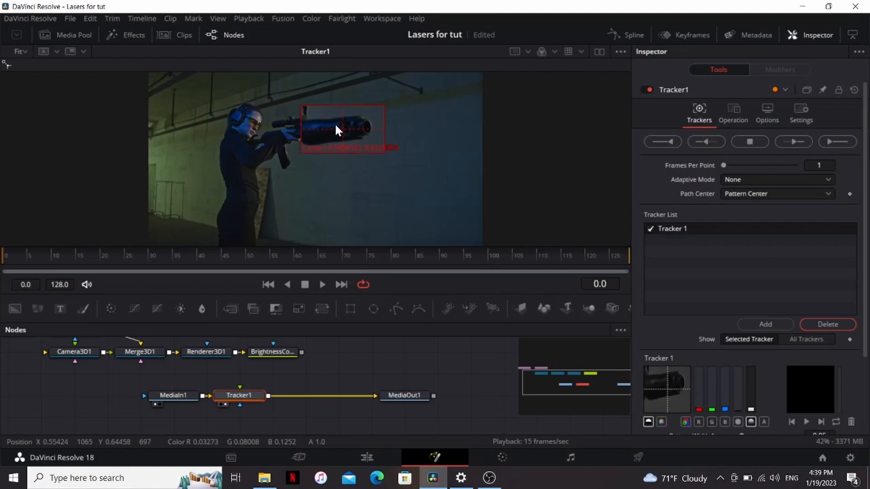
pyautogui.click(793, 142)
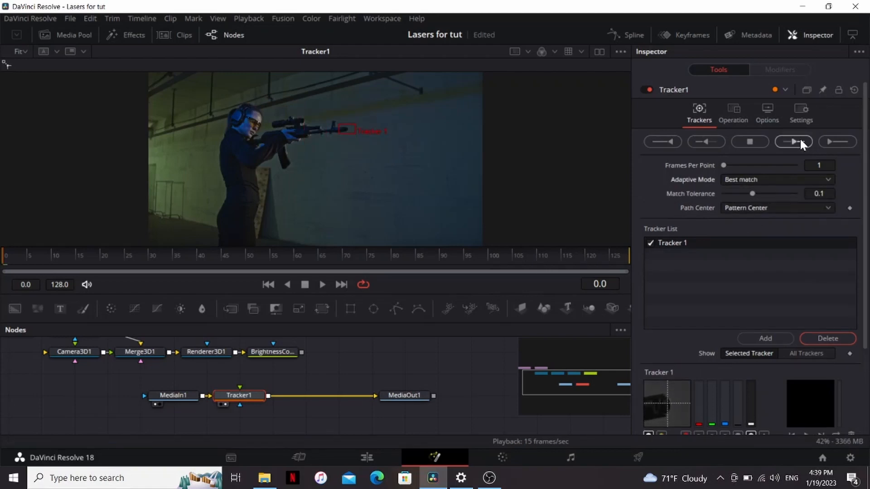
pyautogui.click(794, 141)
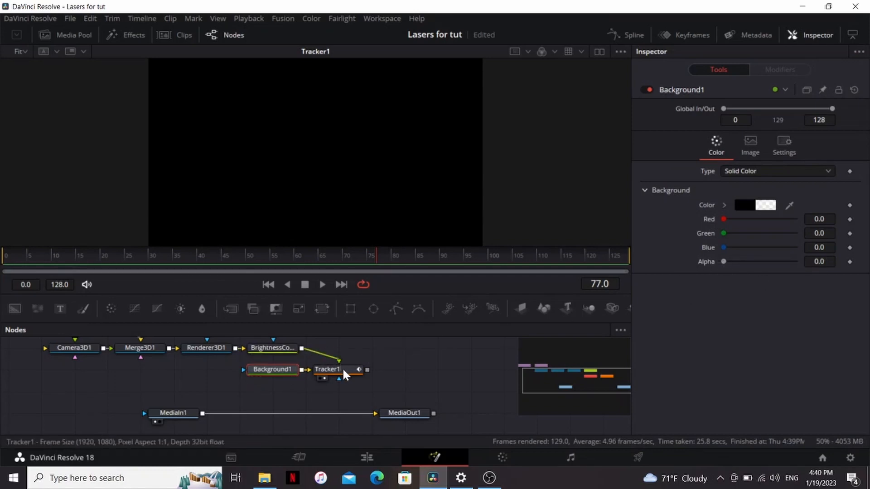
# Set Tracker1 to Match Move, merge the tracked laser over the footage and add a Transform to the laser render
pyautogui.click(327, 368)
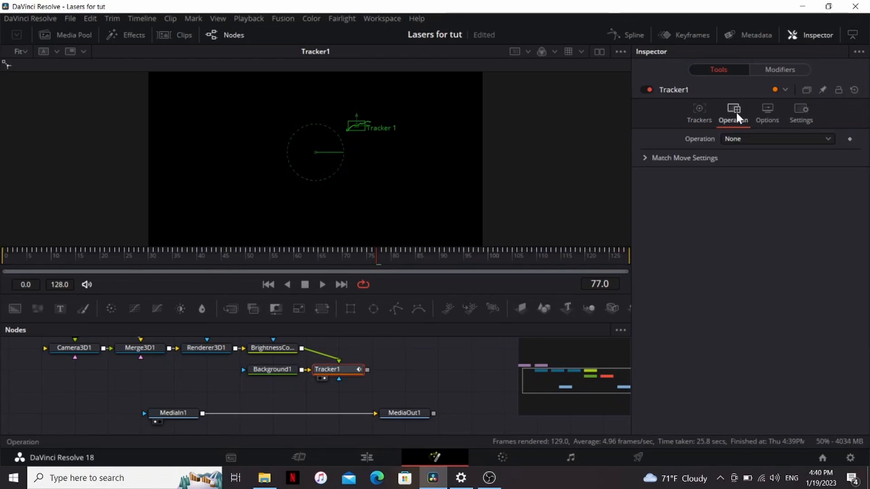
pyautogui.click(775, 139)
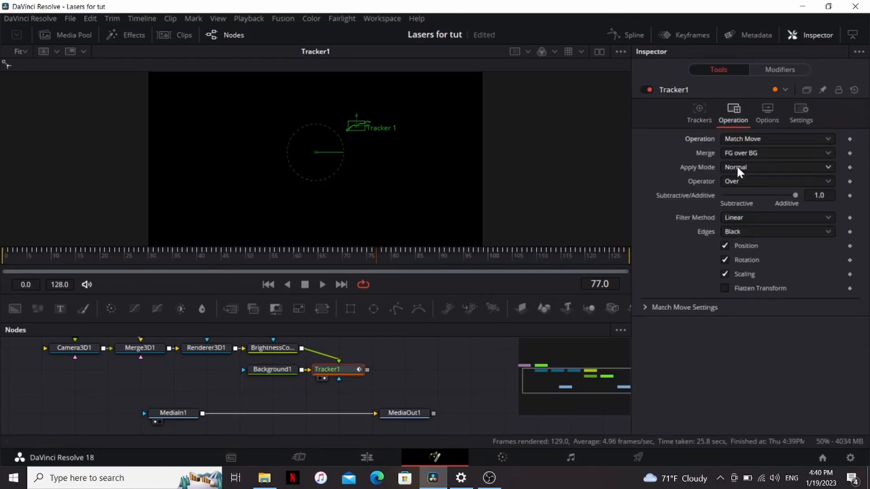
pyautogui.click(337, 408)
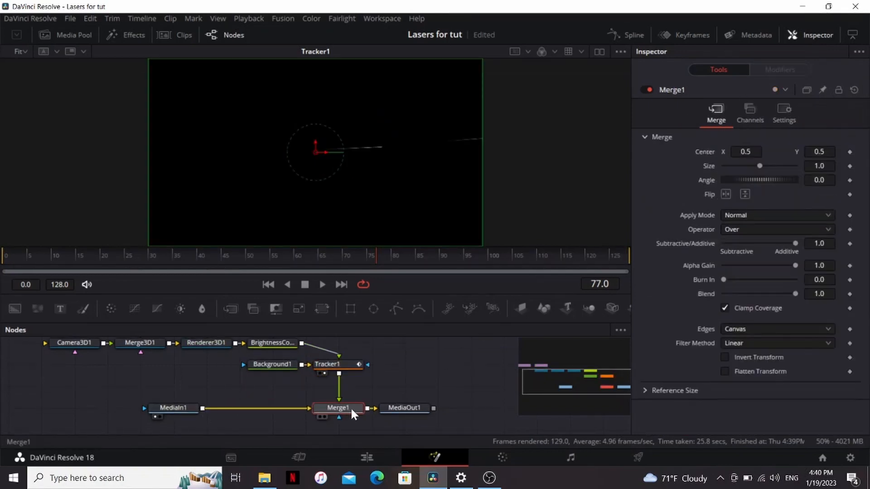
pyautogui.click(776, 216)
pyautogui.write('tr')
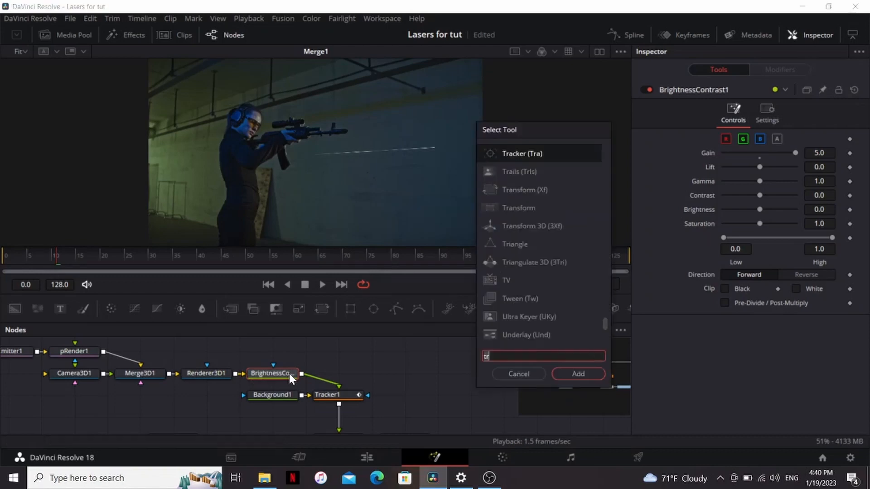
pyautogui.click(577, 373)
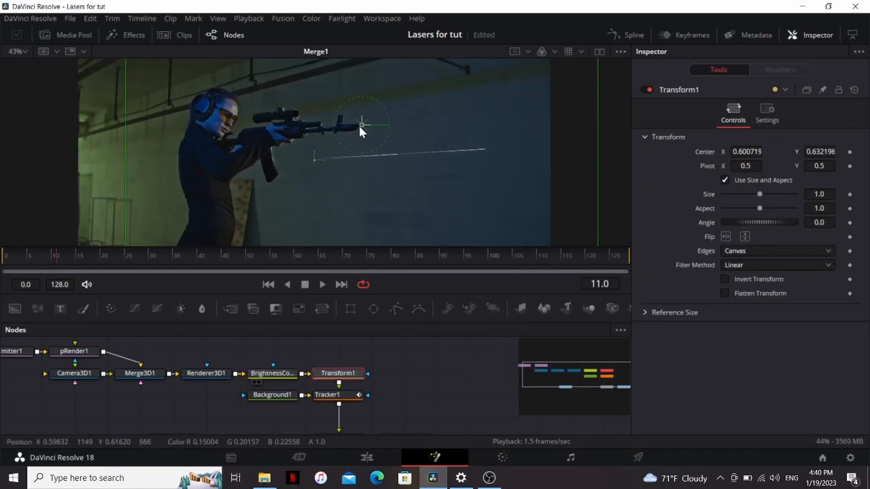
# Move Transform1's Center to about 0.60, 0.63 so the beam starts at the rifle tip
pyautogui.click(327, 394)
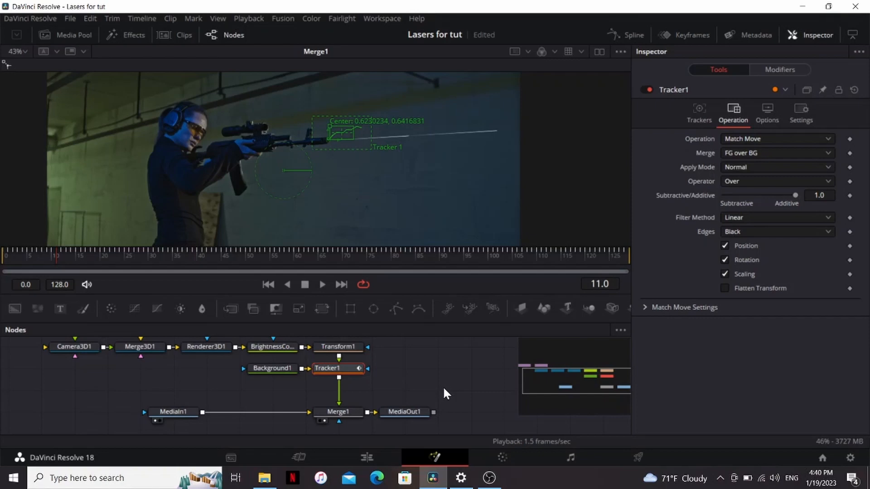
pyautogui.write('xf')
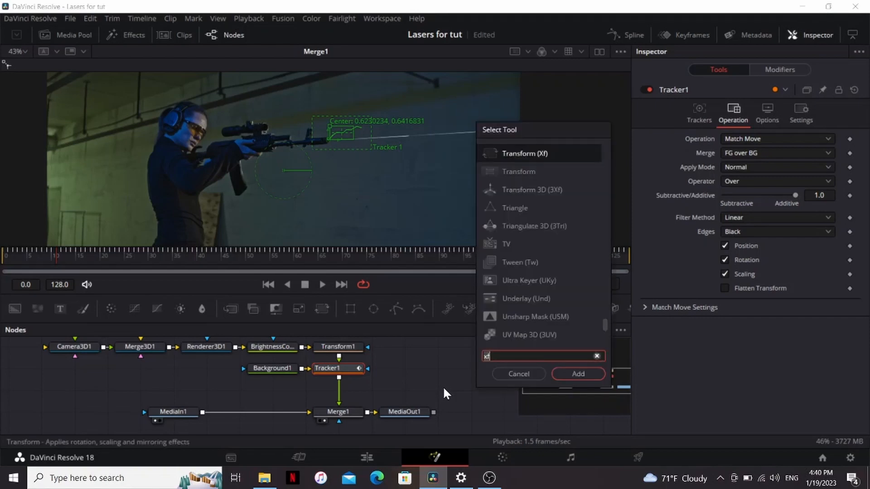
# Insert an XGlow between Tracker1 and Merge1 and tint its gradient green
pyautogui.click(577, 373)
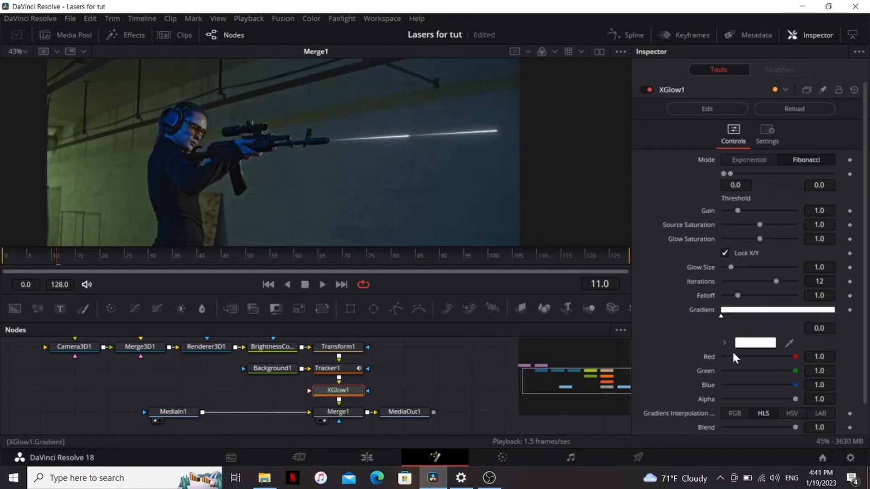
pyautogui.click(724, 342)
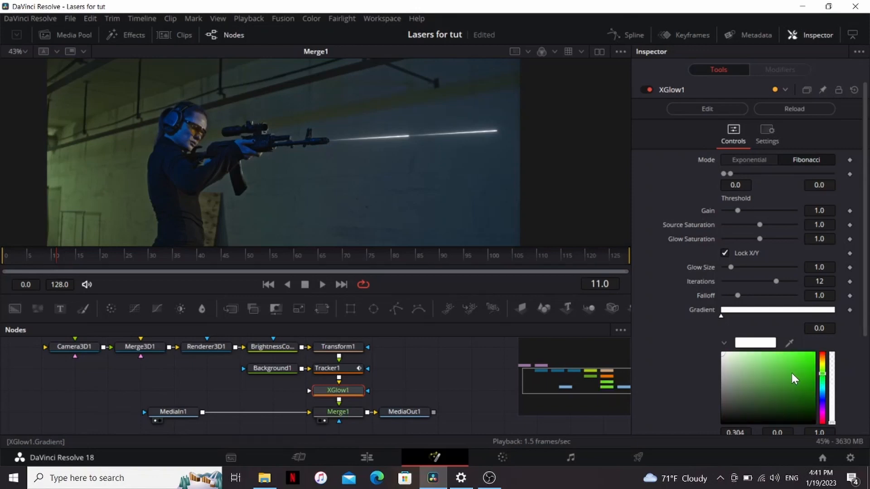
pyautogui.click(810, 368)
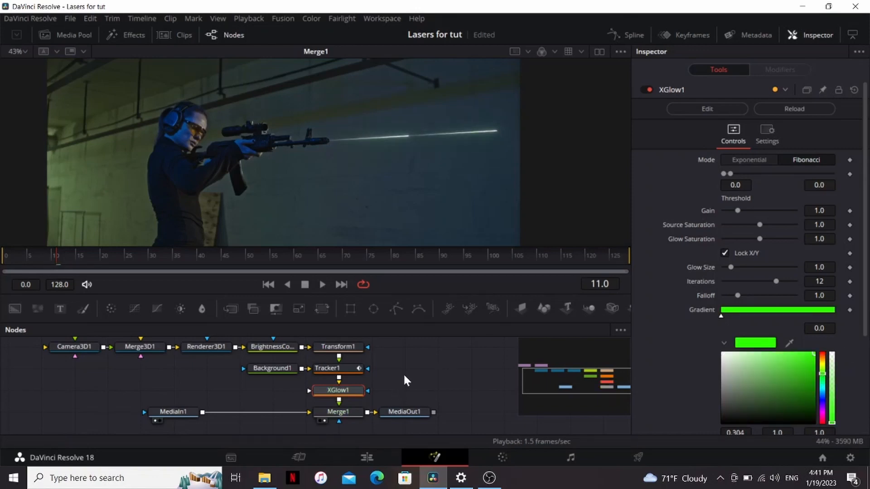
pyautogui.moveTo(386, 380)
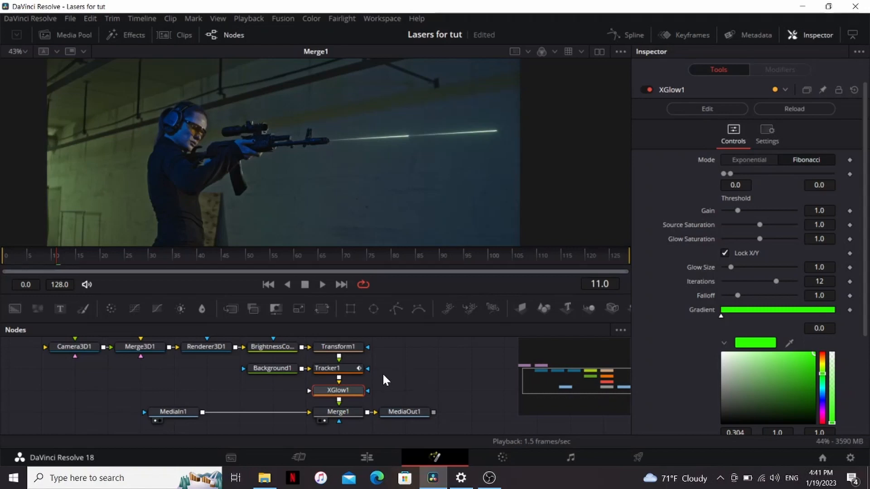
# Add Tintensity after XGlow1 with Post-Saturation 2.0, Post-Gamma 2.0 and Post-Gain about 1.55
pyautogui.write('tin')
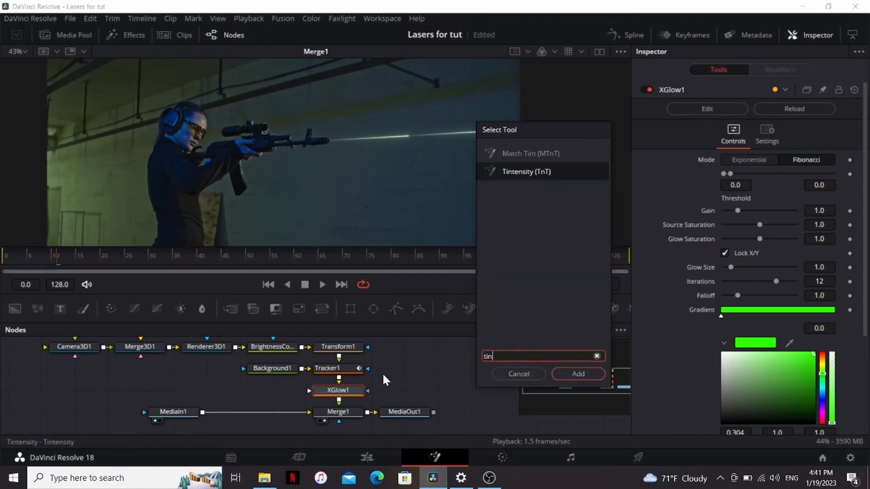
pyautogui.click(577, 373)
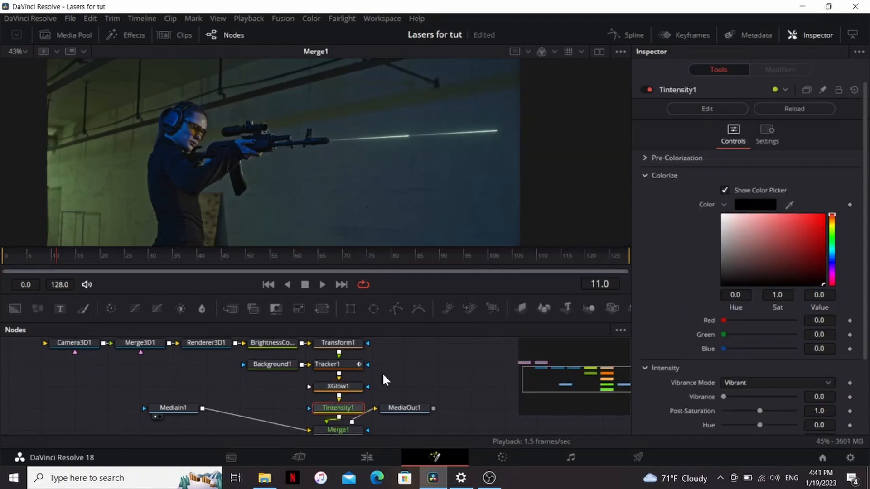
pyautogui.scroll(-3)
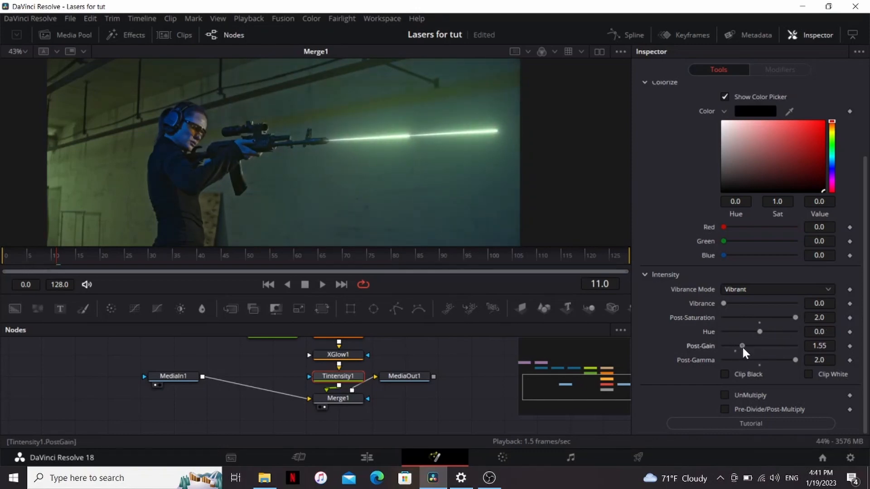
pyautogui.click(173, 375)
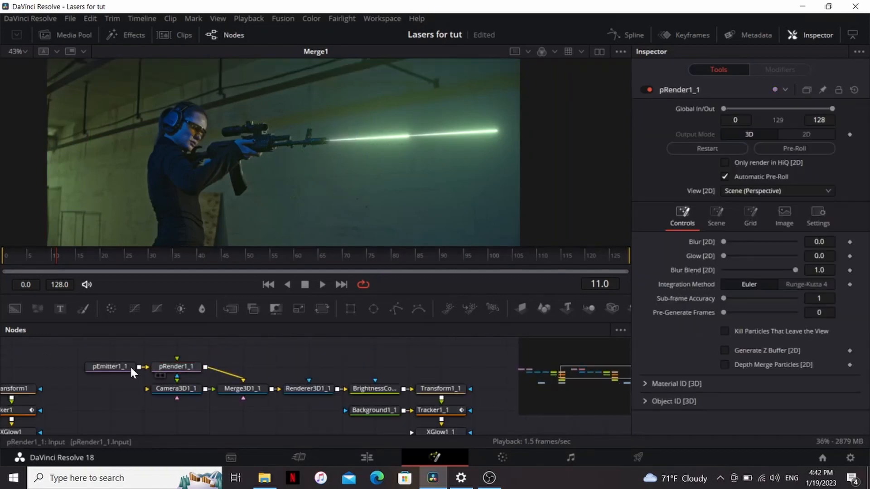
# Load pRender1_1 into the viewer and show pEmitter1_1's Style settings
pyautogui.click(176, 367)
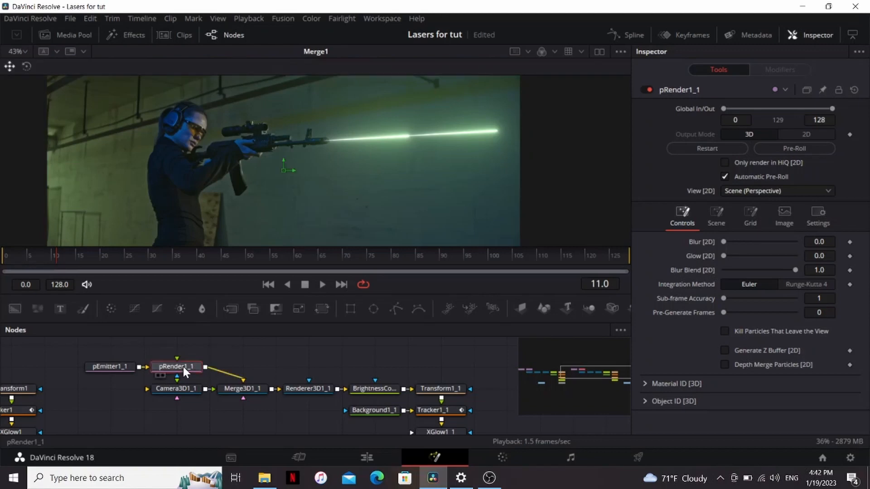
pyautogui.click(110, 366)
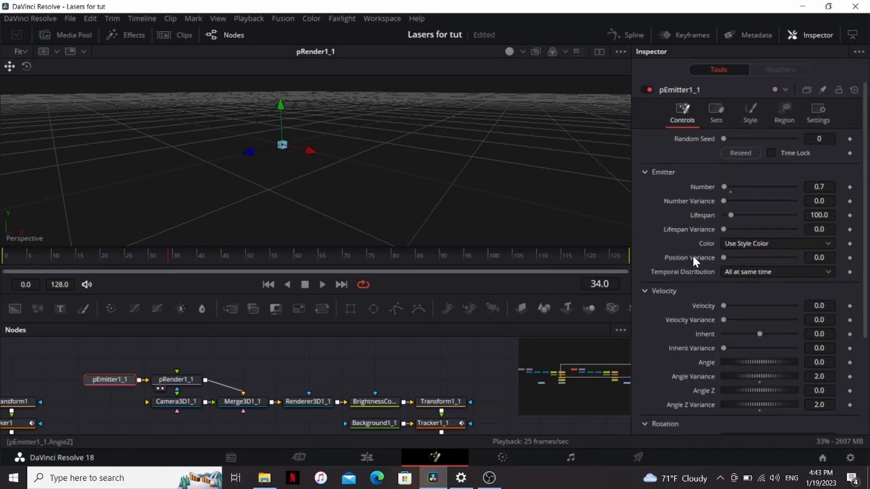
pyautogui.click(750, 114)
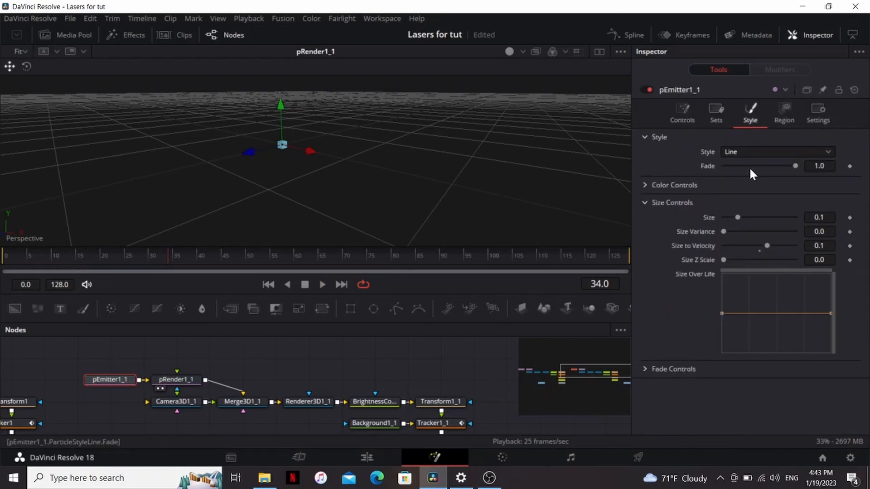
pyautogui.click(775, 152)
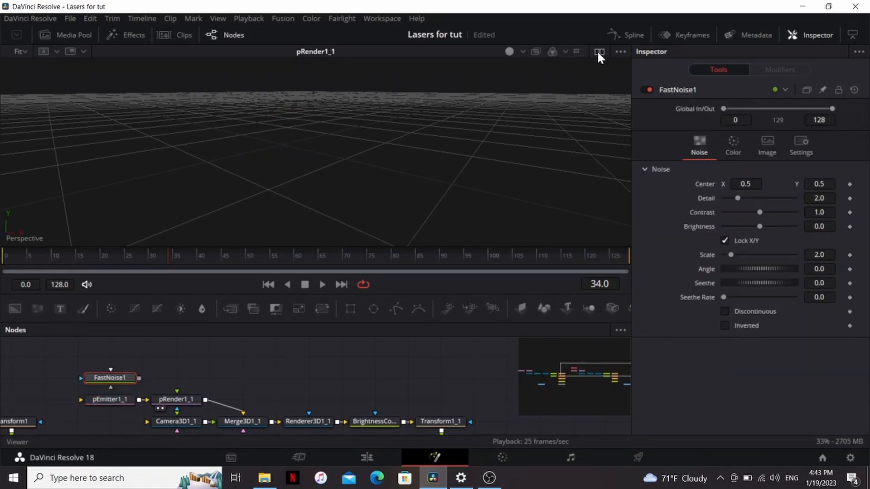
# Add a 100x100 FastNoise with Detail 10 and a radial gradient fading out toward the puff's edge
pyautogui.click(767, 144)
pyautogui.write('100')
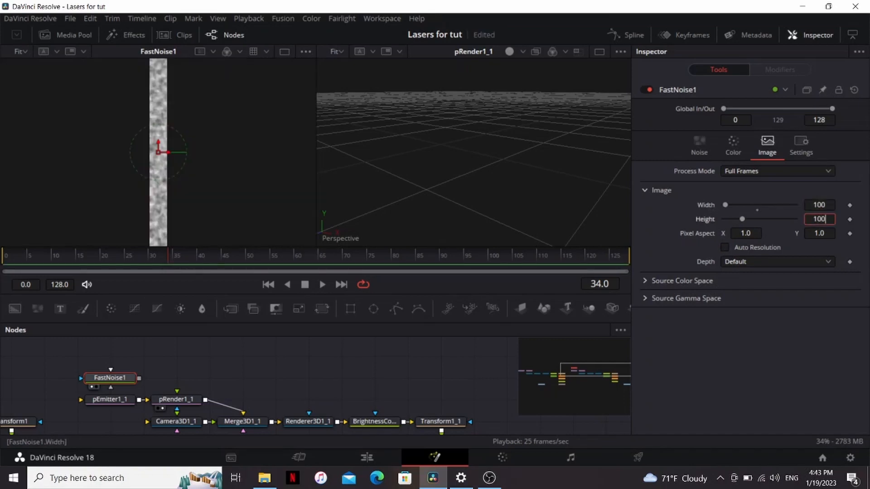
pyautogui.click(698, 143)
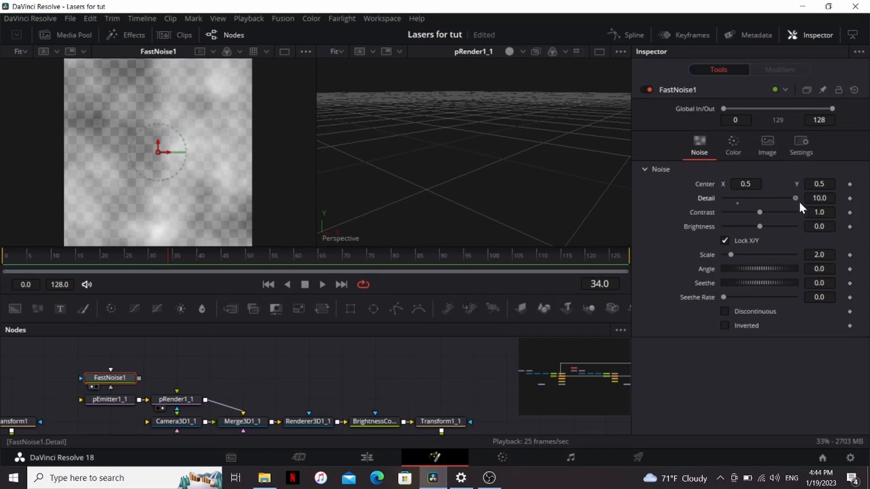
pyautogui.click(733, 143)
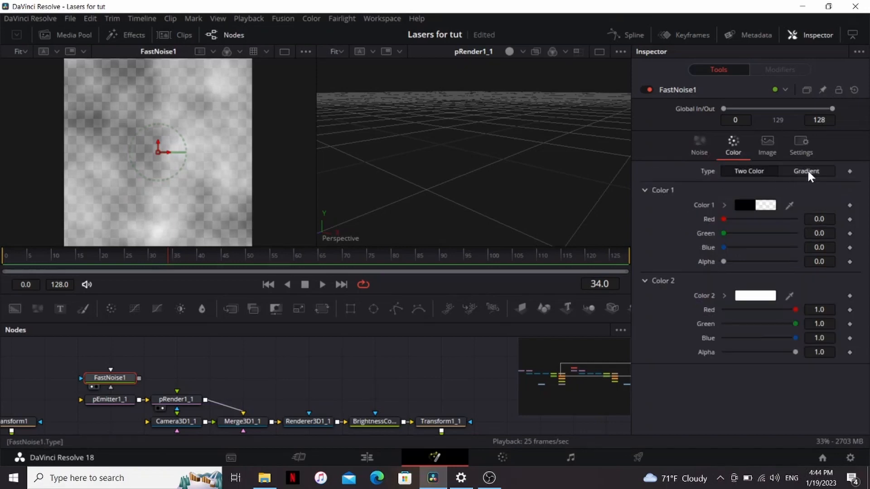
pyautogui.click(807, 171)
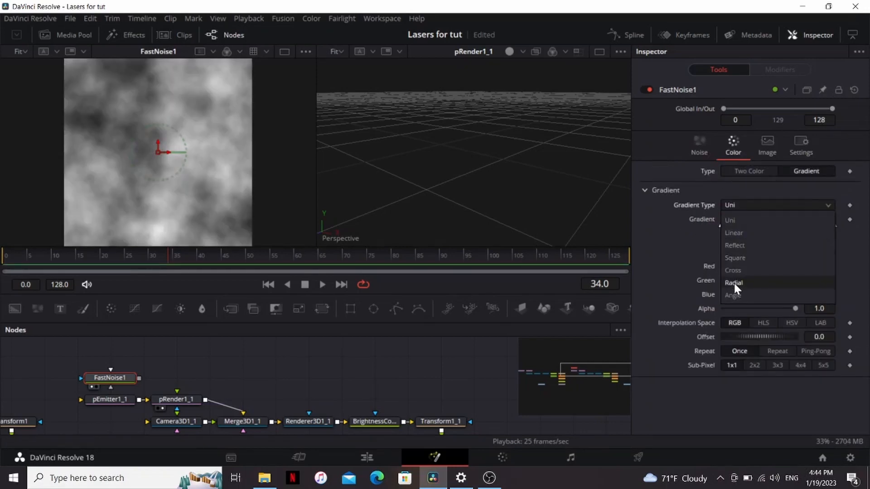
pyautogui.click(733, 283)
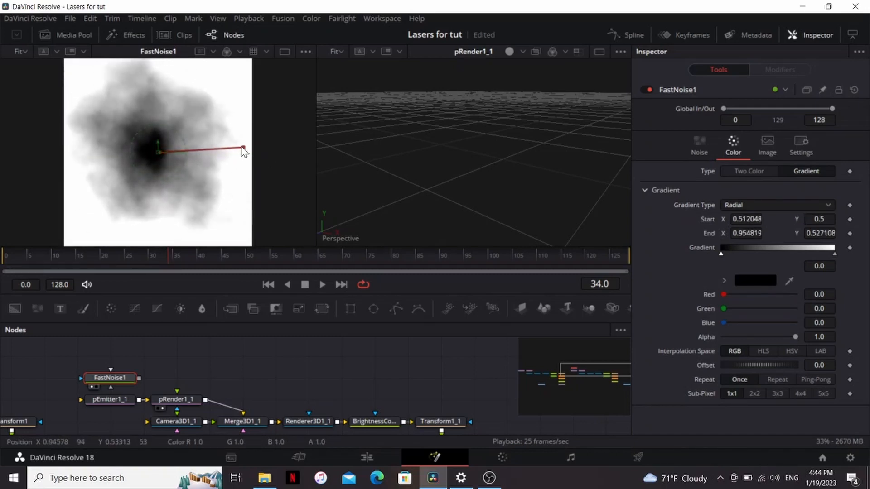
pyautogui.moveTo(243, 138); pyautogui.dragTo(233, 146)
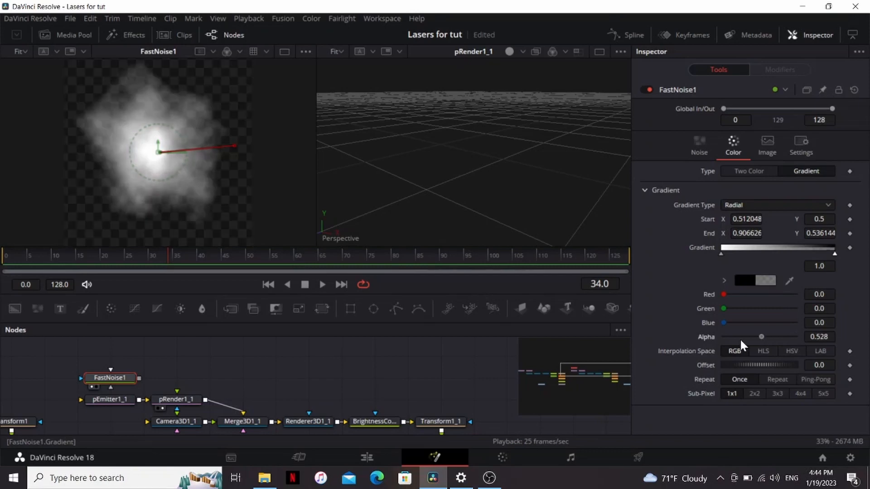
# Set the FastNoise Seethe Rate to 10 so the puff animates
pyautogui.click(698, 145)
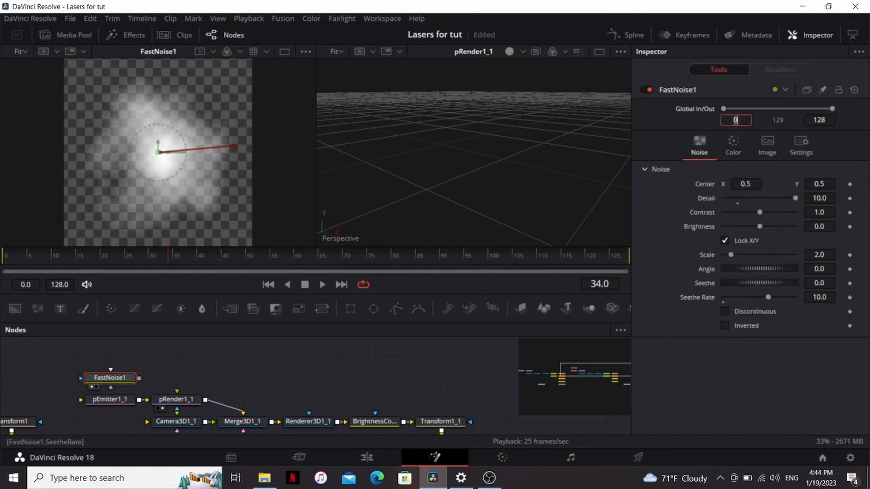
pyautogui.click(725, 311)
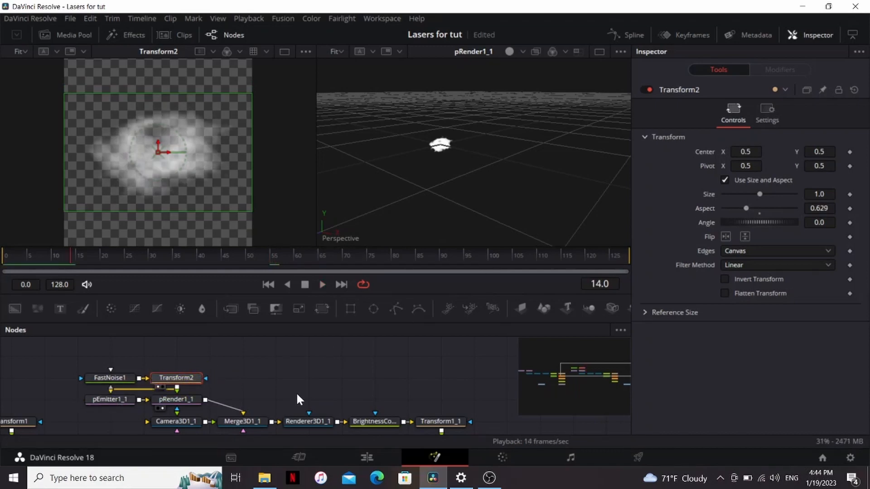
# Set pEmitter Style to Bitmap from Transform2, animated by Particle Birth Time, with Size to Velocity 0
pyautogui.click(110, 399)
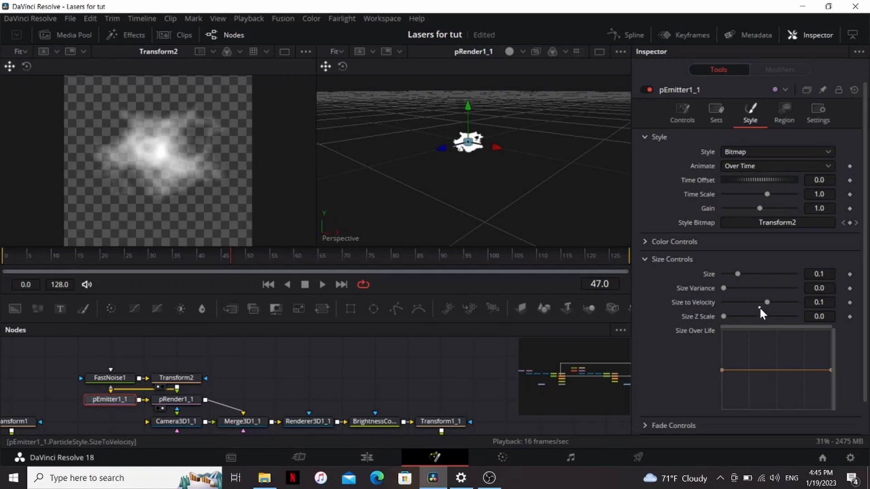
pyautogui.click(776, 166)
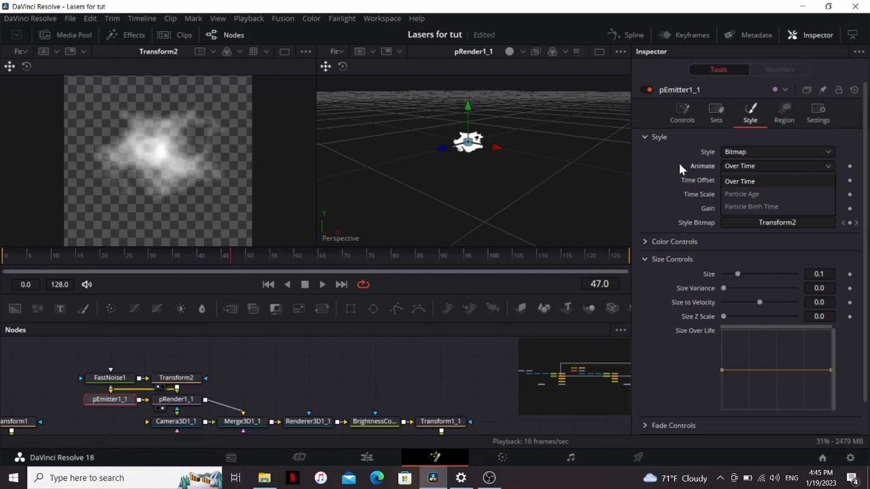
pyautogui.moveTo(752, 207)
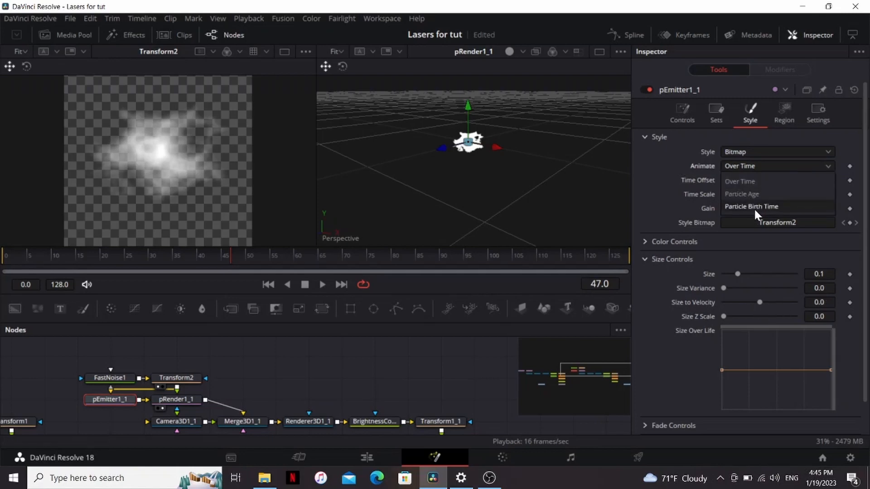
pyautogui.click(681, 113)
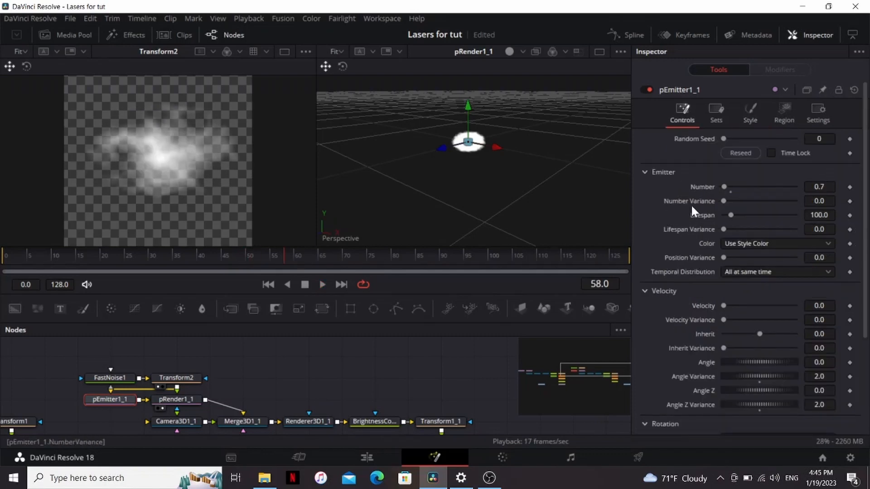
pyautogui.click(819, 216)
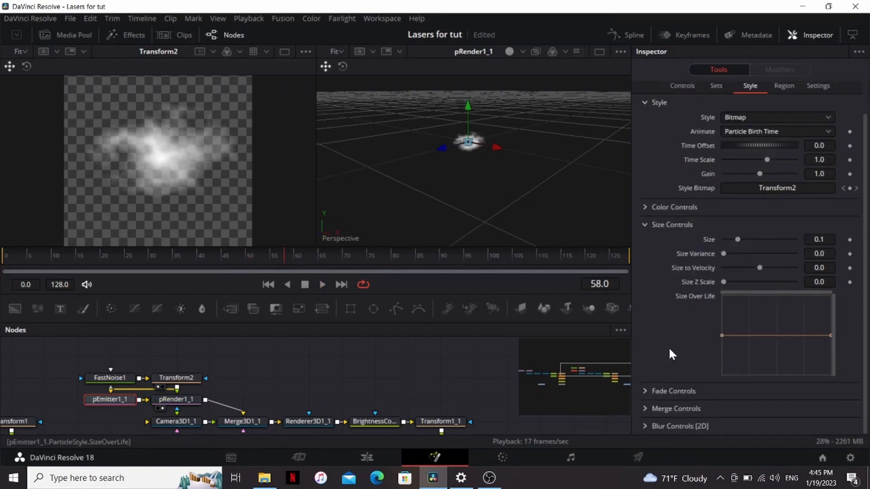
pyautogui.click(673, 391)
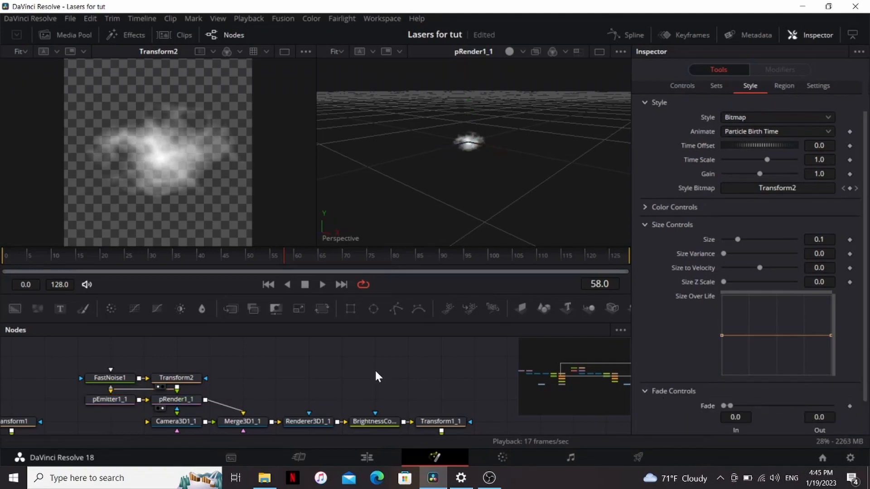
pyautogui.click(105, 256)
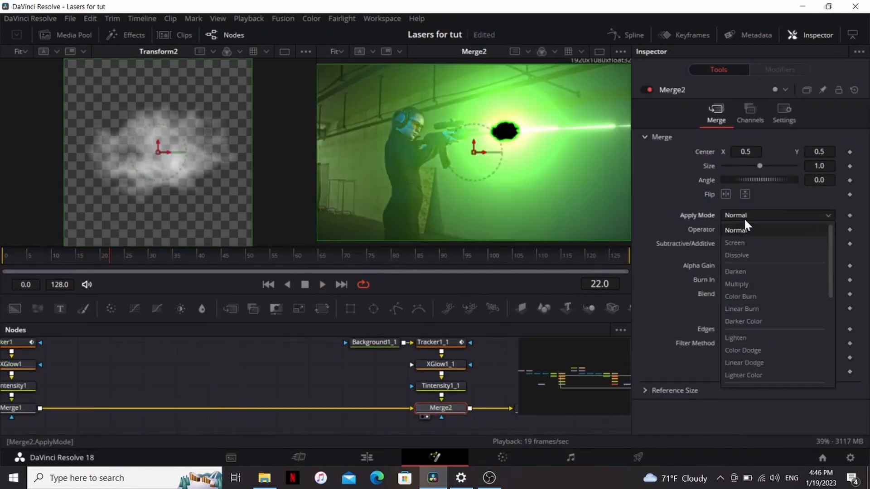
# Change Merge2's Apply Mode from Normal and select Renderer3D1_1 to check the muzzle-flash composite
pyautogui.click(440, 393)
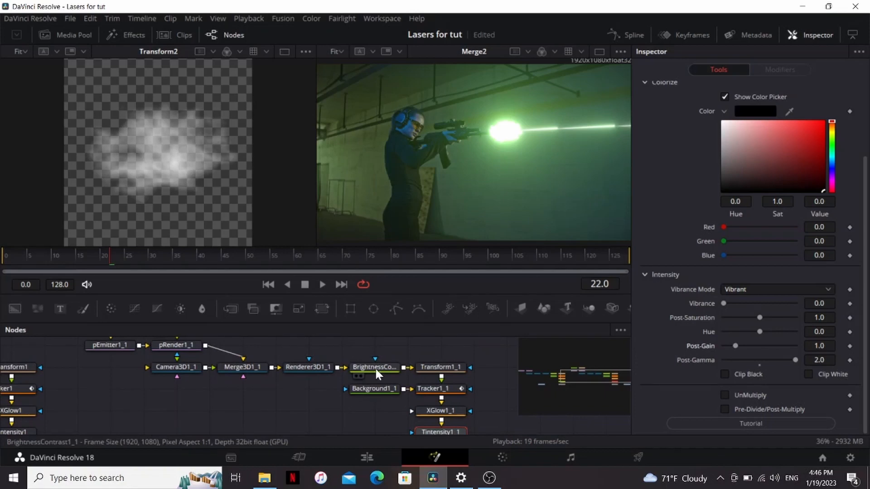
pyautogui.click(308, 367)
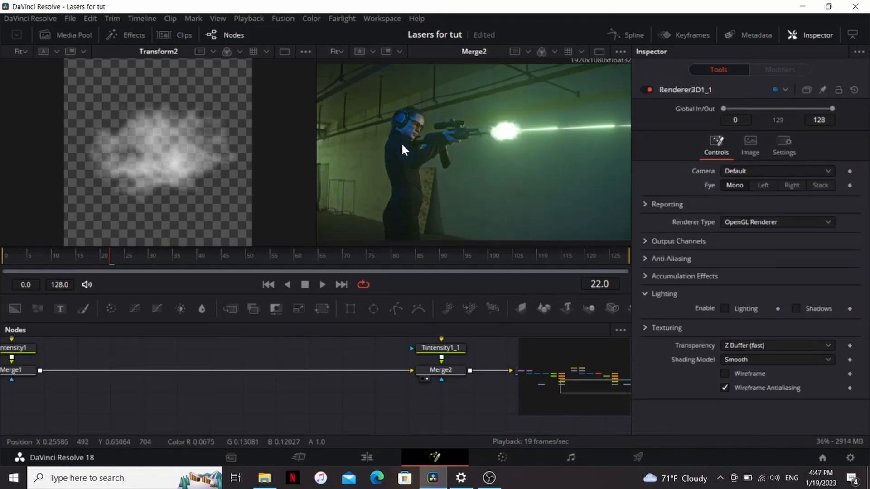
pyautogui.moveTo(443, 176)
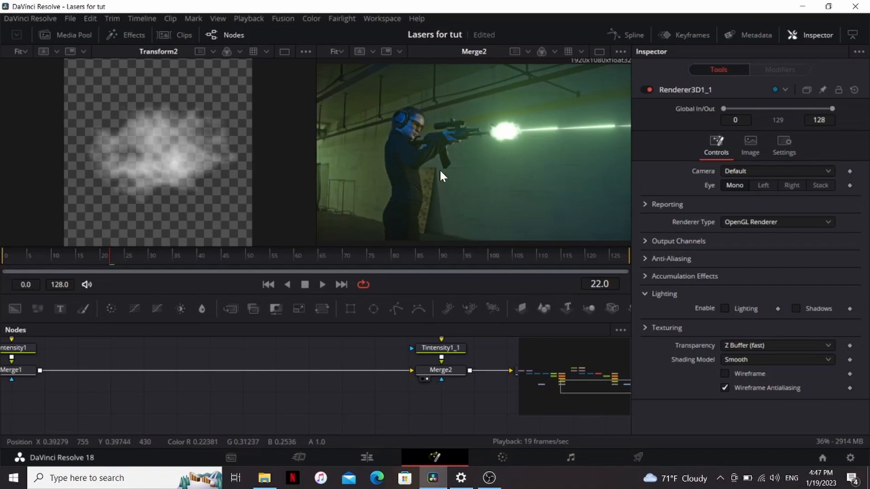